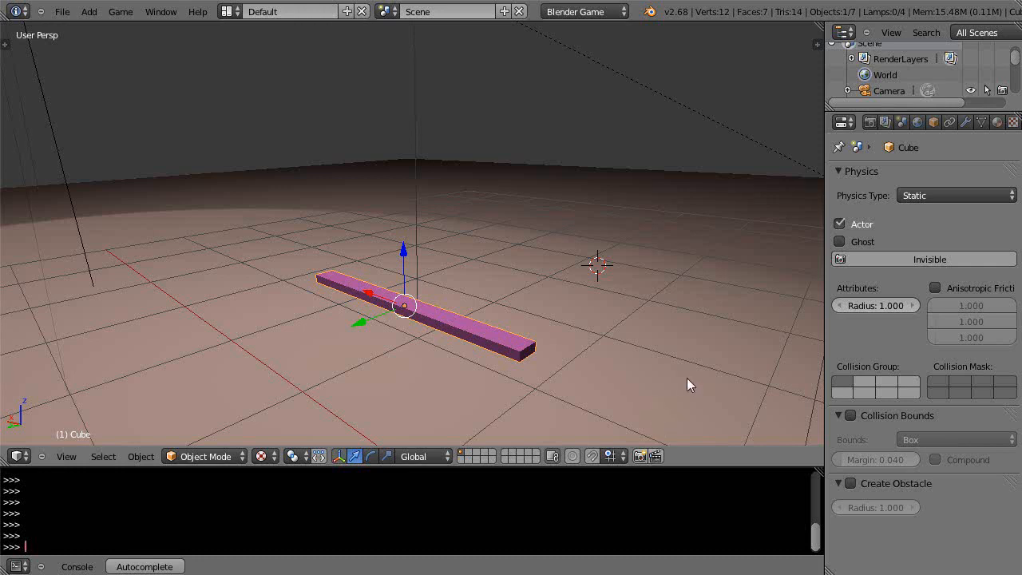
pyautogui.moveTo(638, 377)
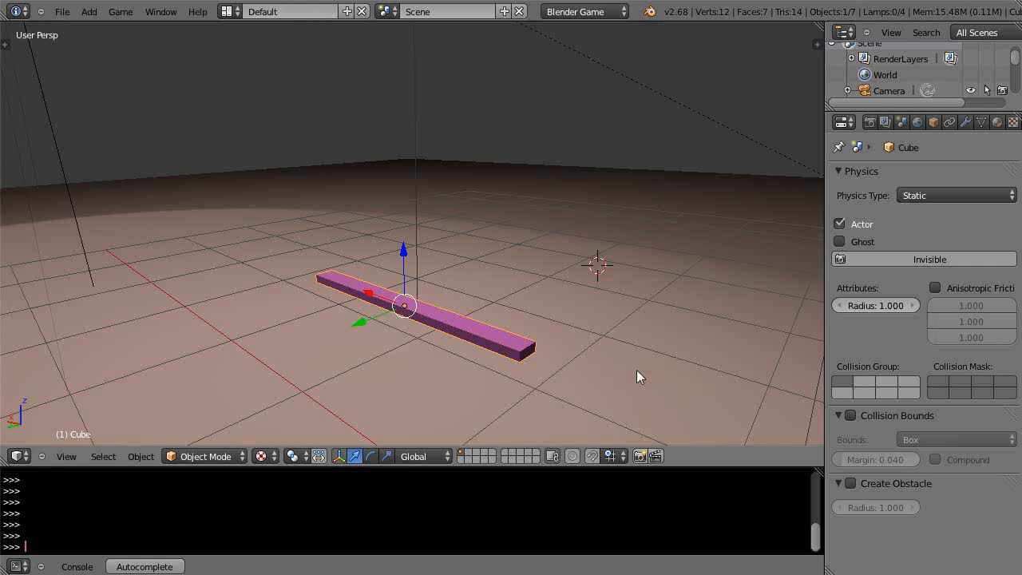
pyautogui.moveTo(584, 9)
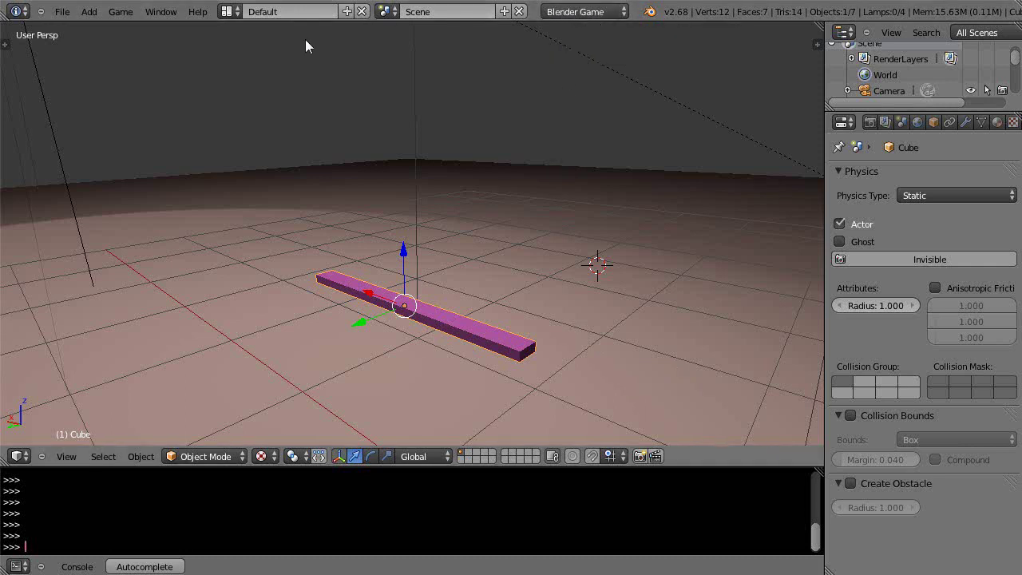
pyautogui.moveTo(226, 16)
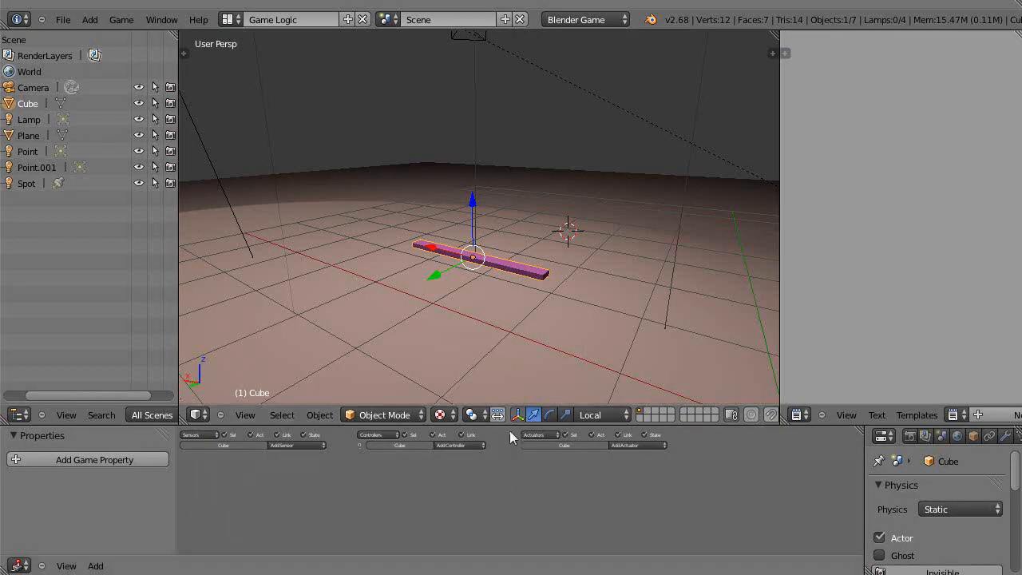
pyautogui.moveTo(325, 475)
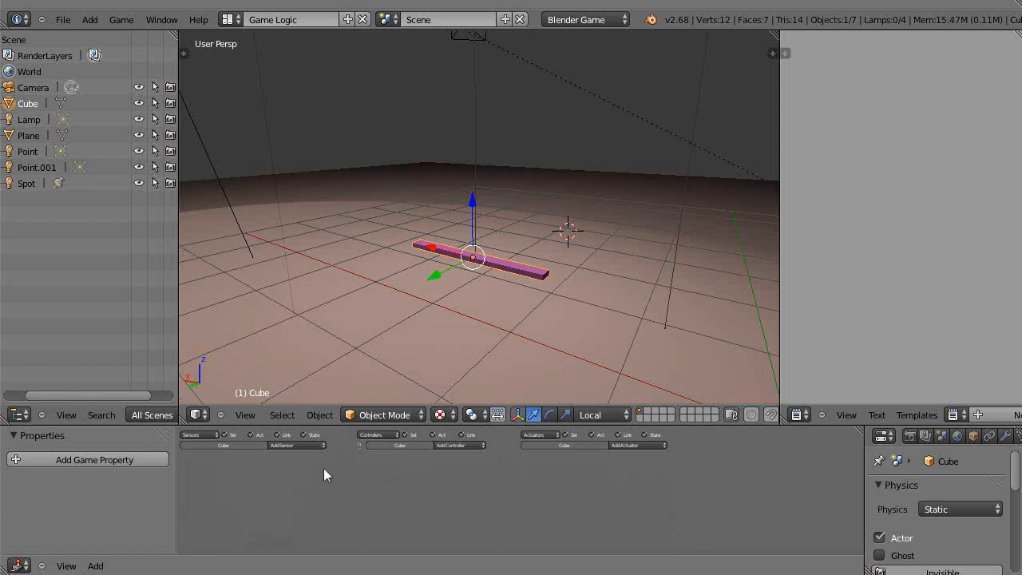
pyautogui.moveTo(487, 475)
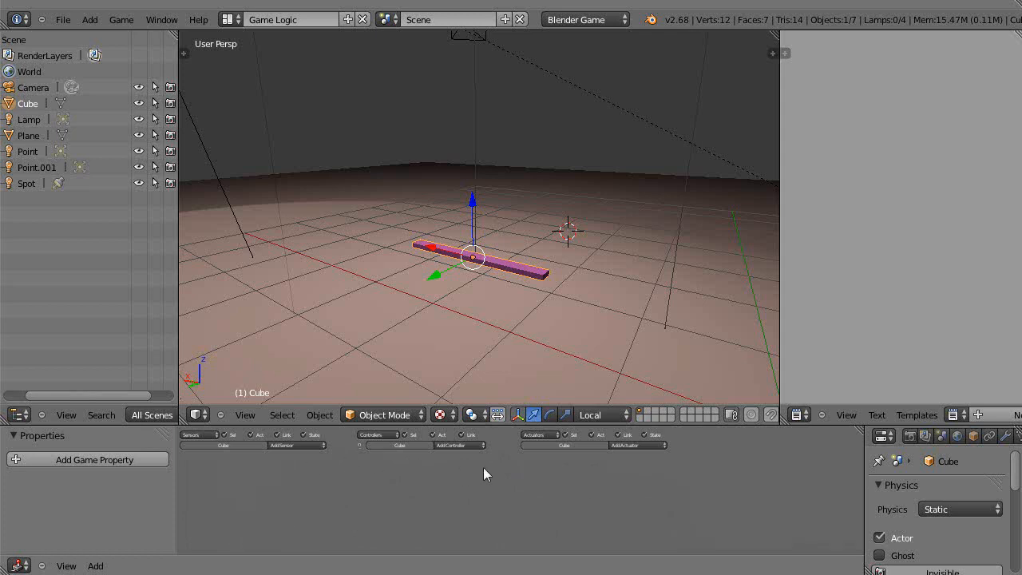
pyautogui.moveTo(71, 475)
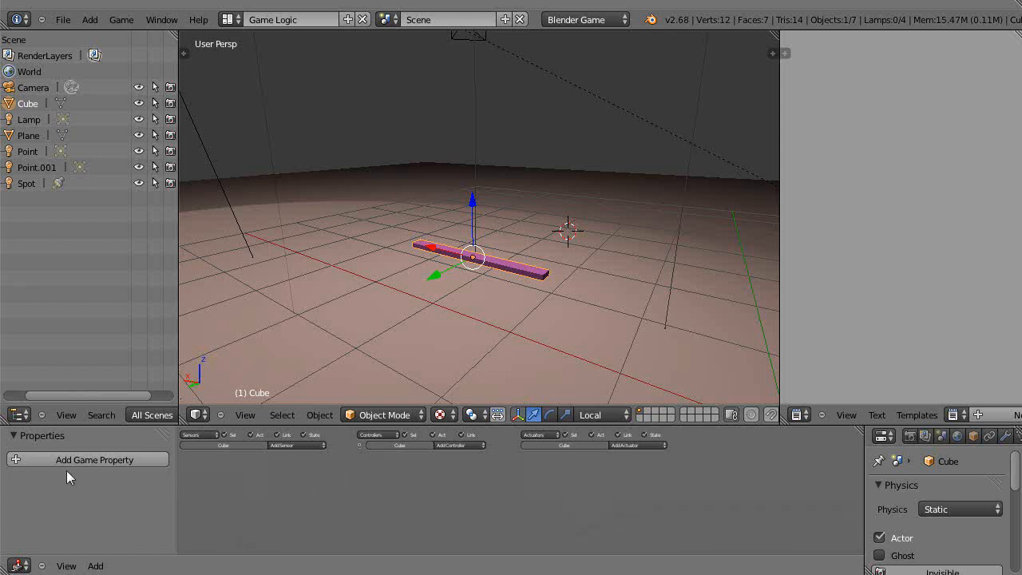
pyautogui.moveTo(114, 471)
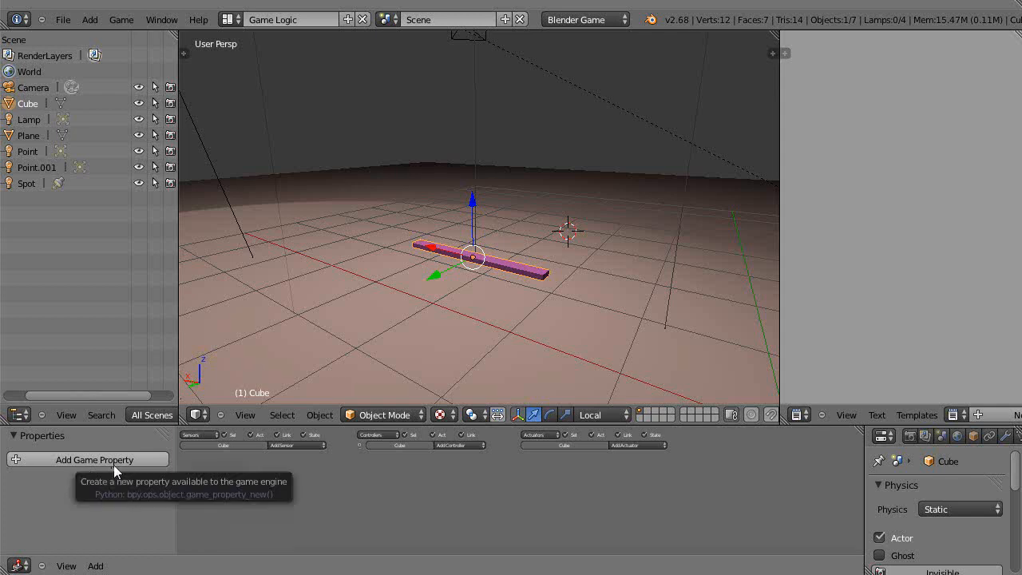
pyautogui.moveTo(509, 476)
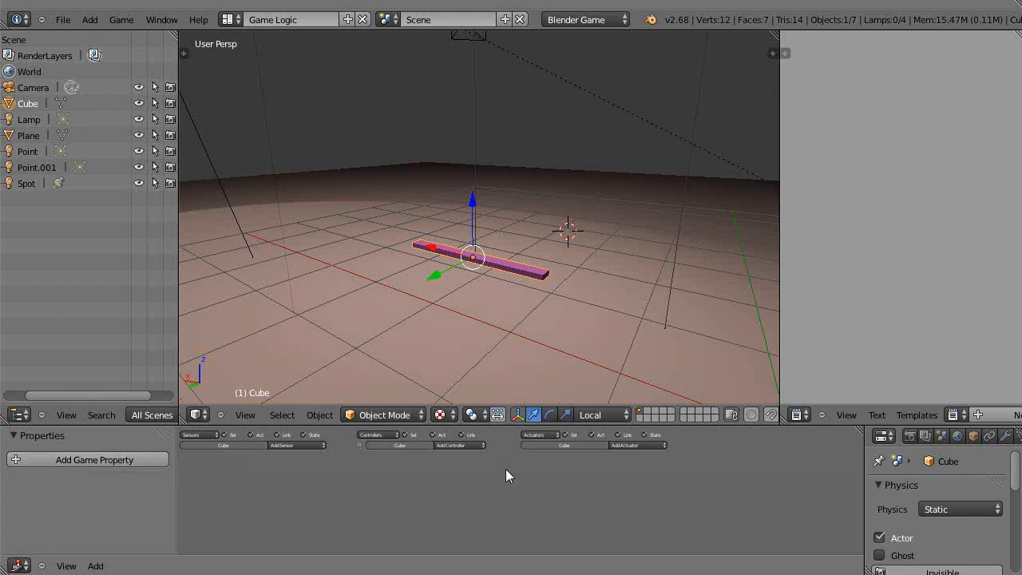
pyautogui.moveTo(526, 498)
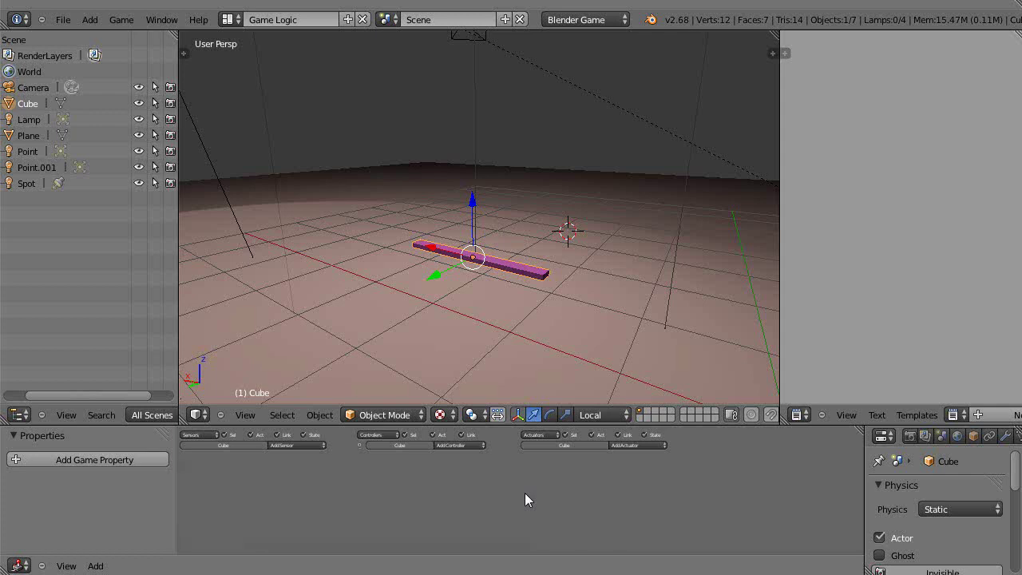
pyautogui.moveTo(560, 499)
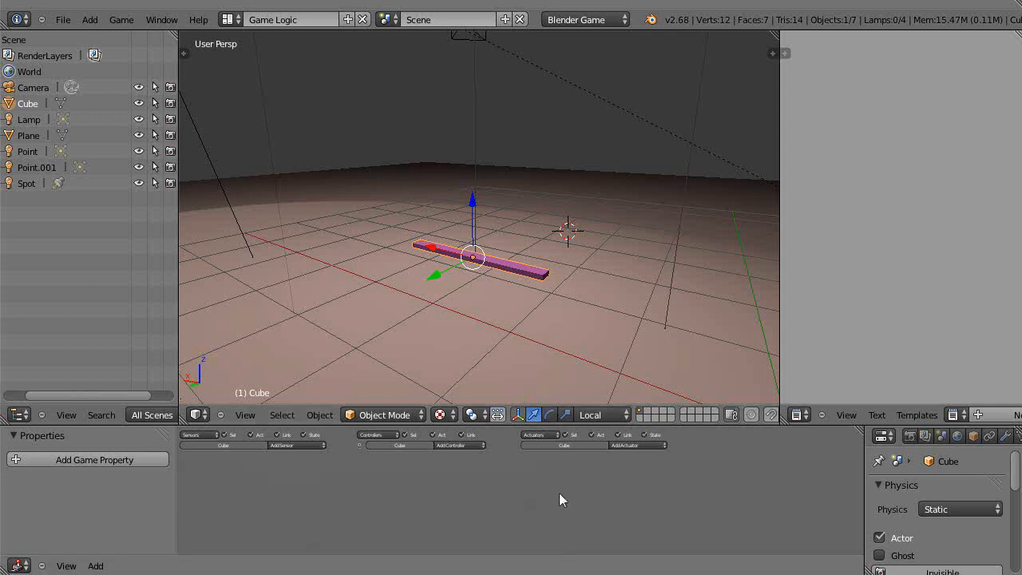
pyautogui.moveTo(553, 509)
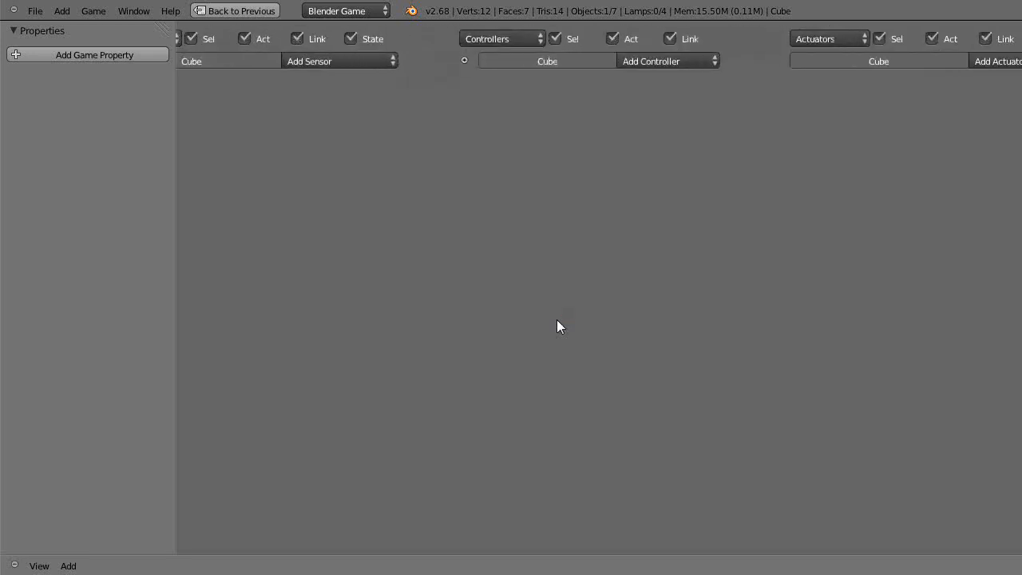
pyautogui.moveTo(380, 135)
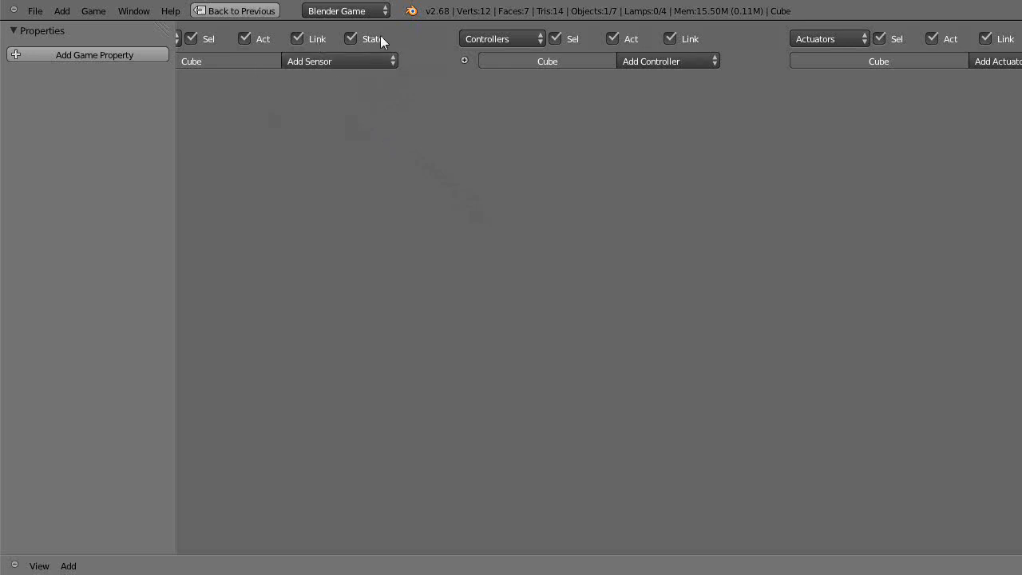
pyautogui.moveTo(355, 105)
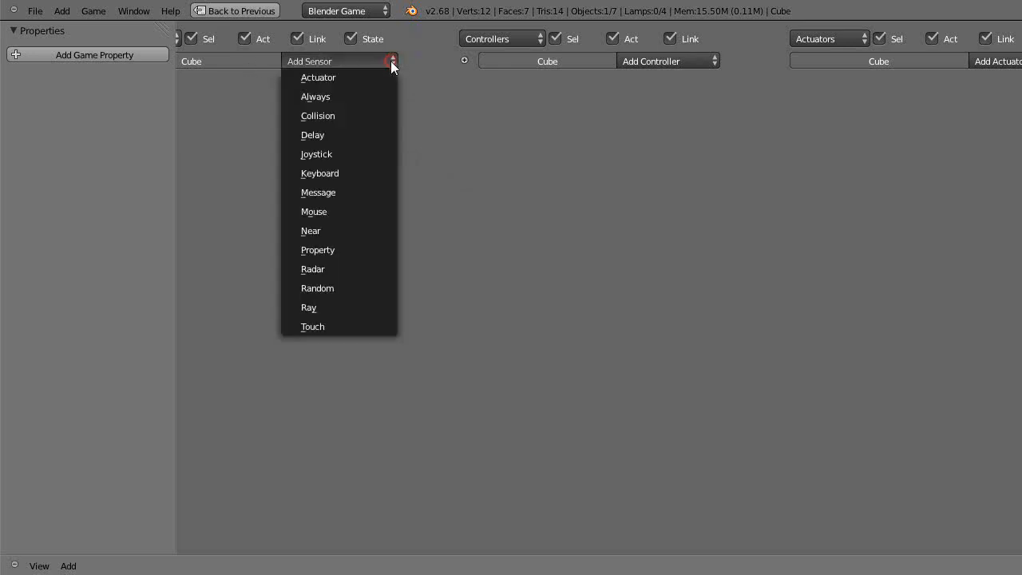
# Step: Add a Keyboard sensor to the Cube with A as its trigger key
pyautogui.click(319, 172)
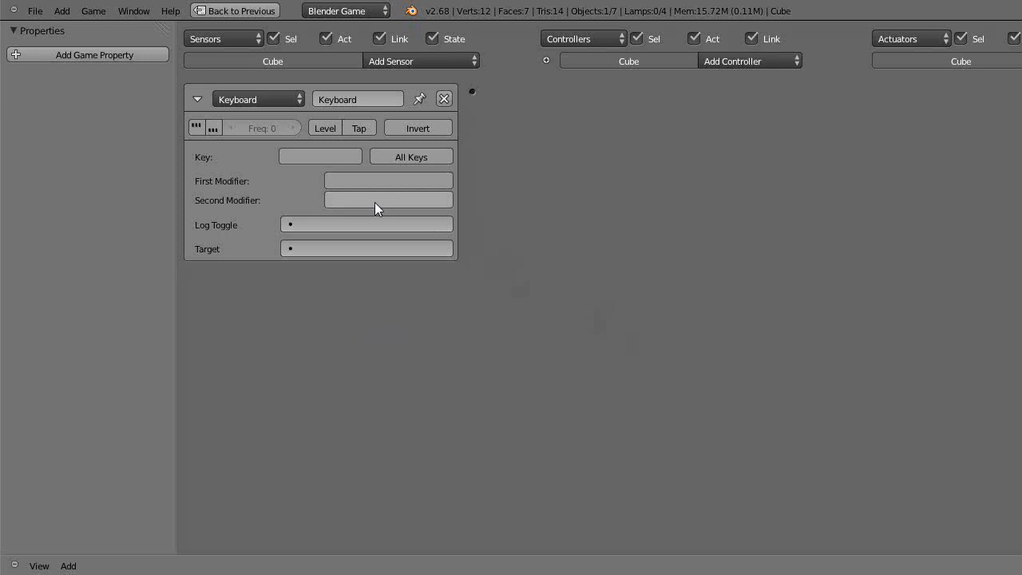
pyautogui.click(319, 157)
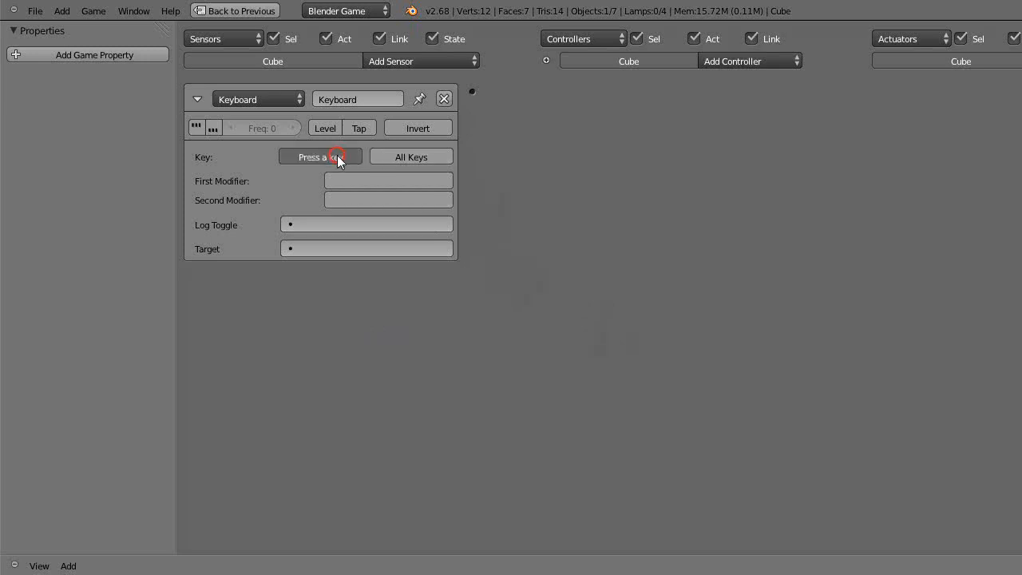
pyautogui.press('a')
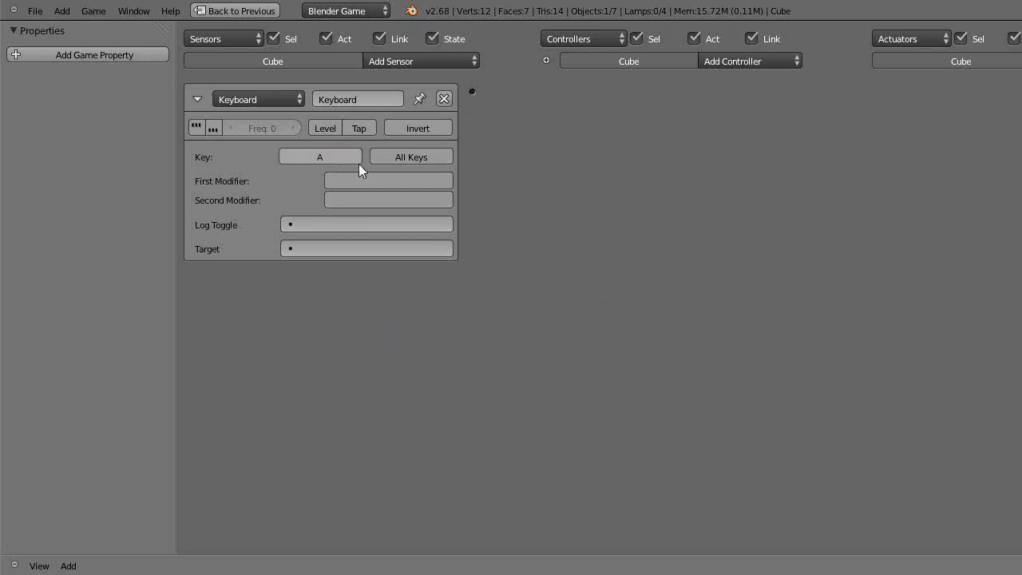
pyautogui.moveTo(313, 175)
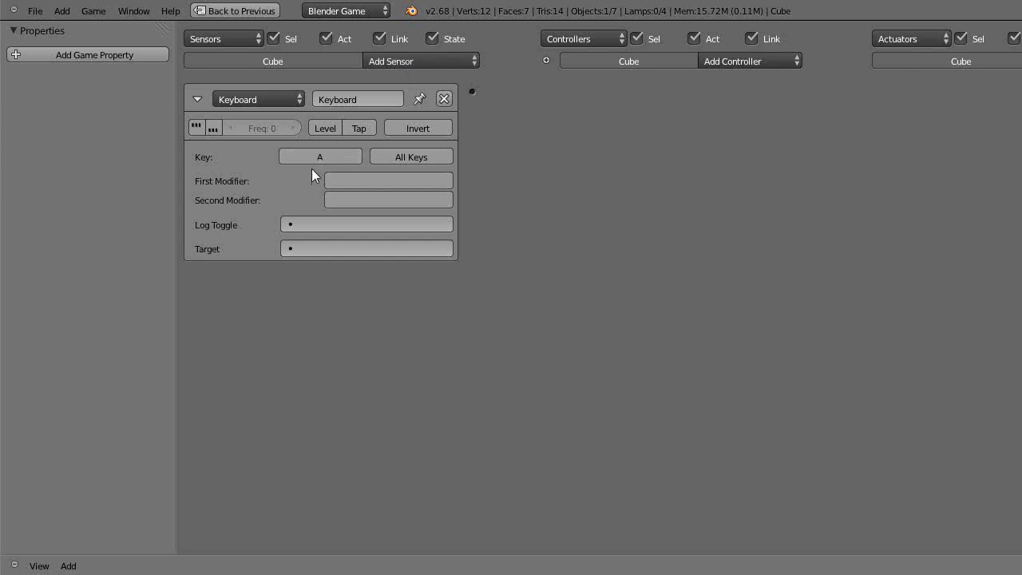
pyautogui.moveTo(354, 165)
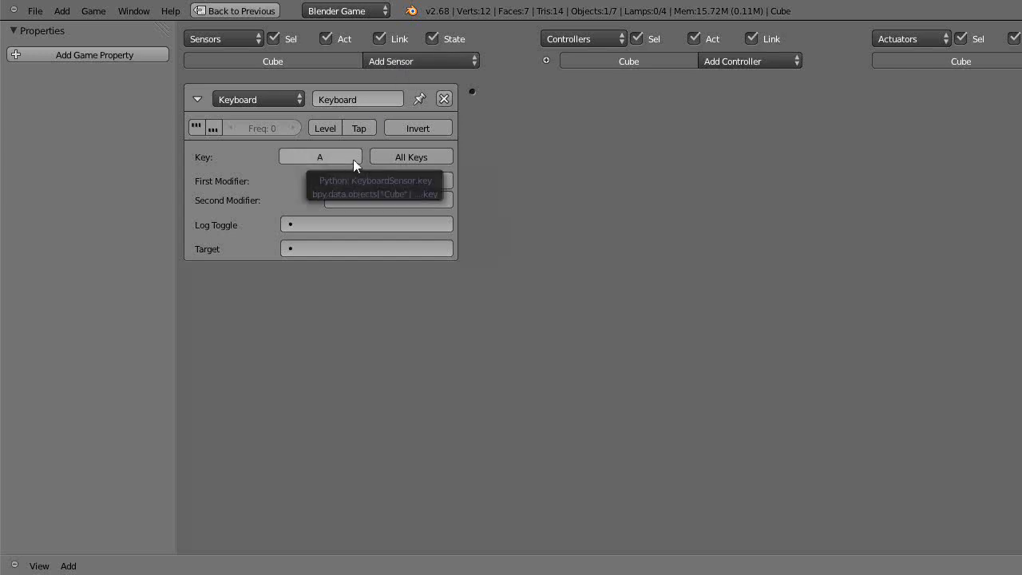
pyautogui.moveTo(785, 230)
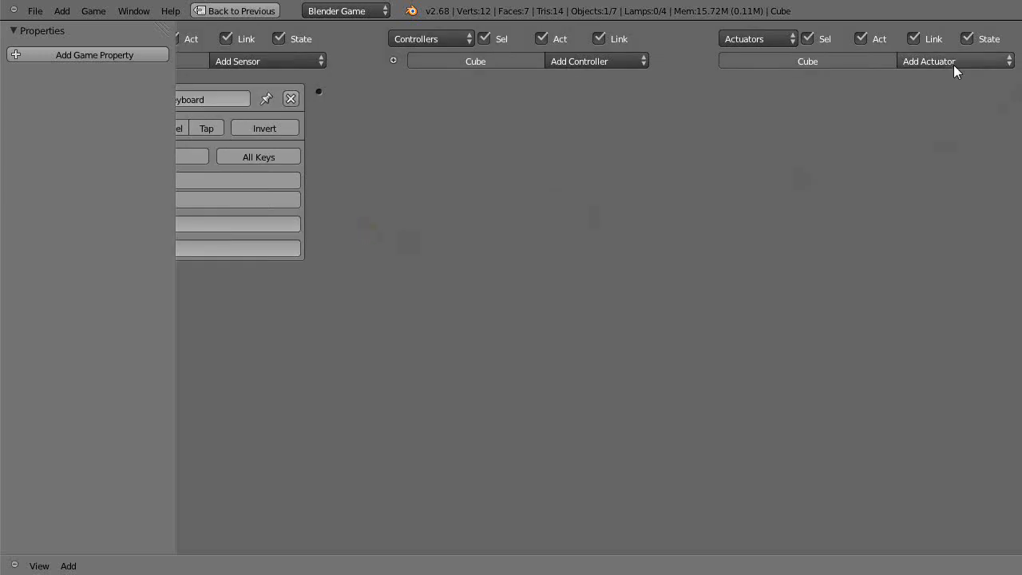
# Step: Add an actuator of the chosen type from the actuator type list
pyautogui.click(929, 61)
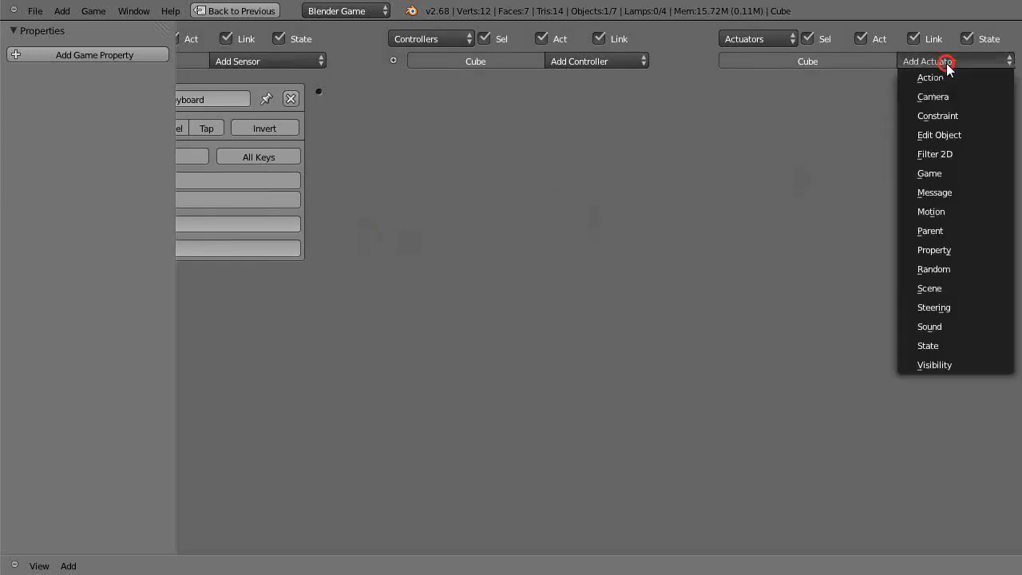
pyautogui.moveTo(940, 281)
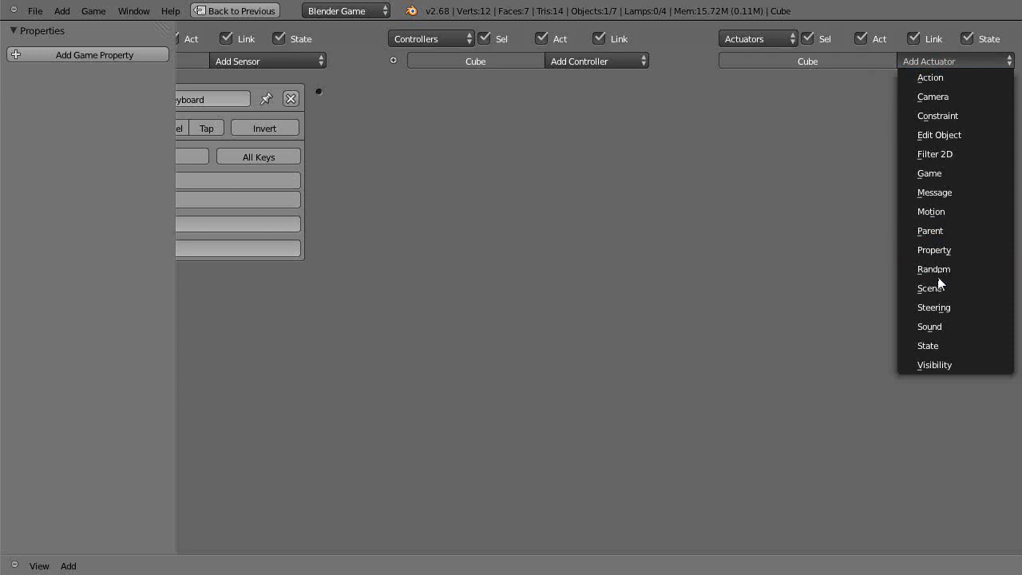
pyautogui.moveTo(933, 192)
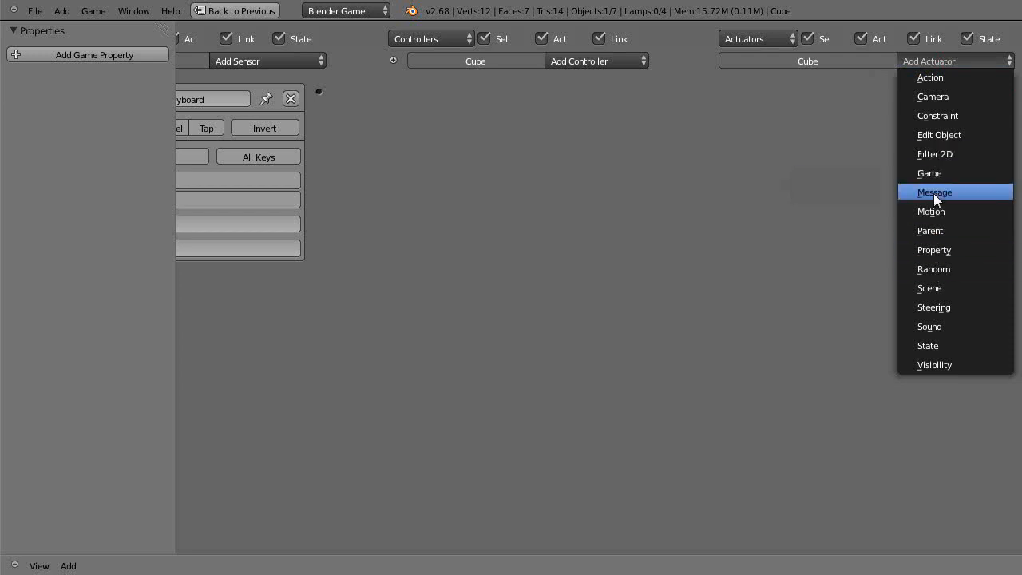
pyautogui.click(931, 211)
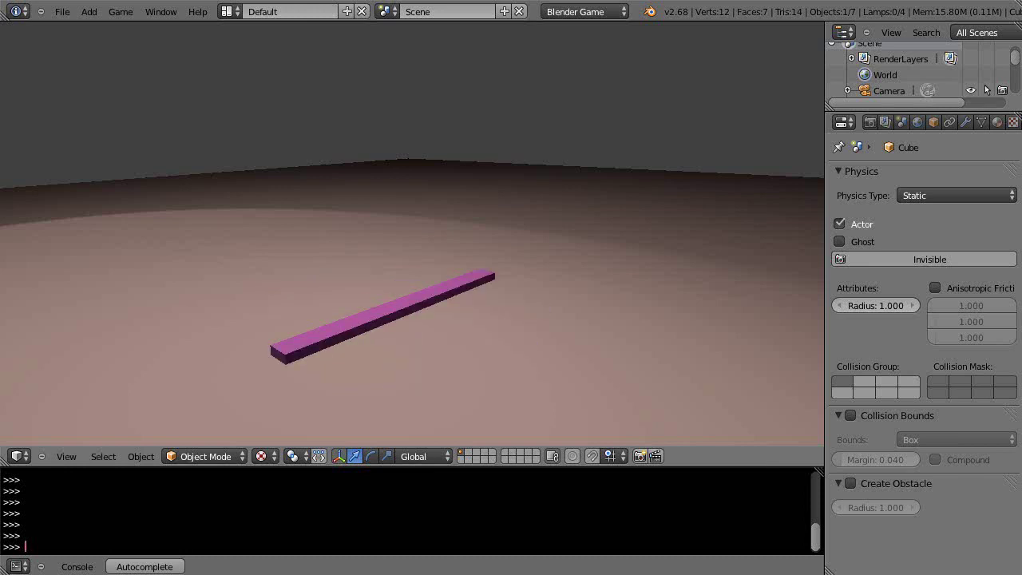
# Step: Switch the screen layout to Game Logic to see the Cube's sensor and controller
pyautogui.click(383, 319)
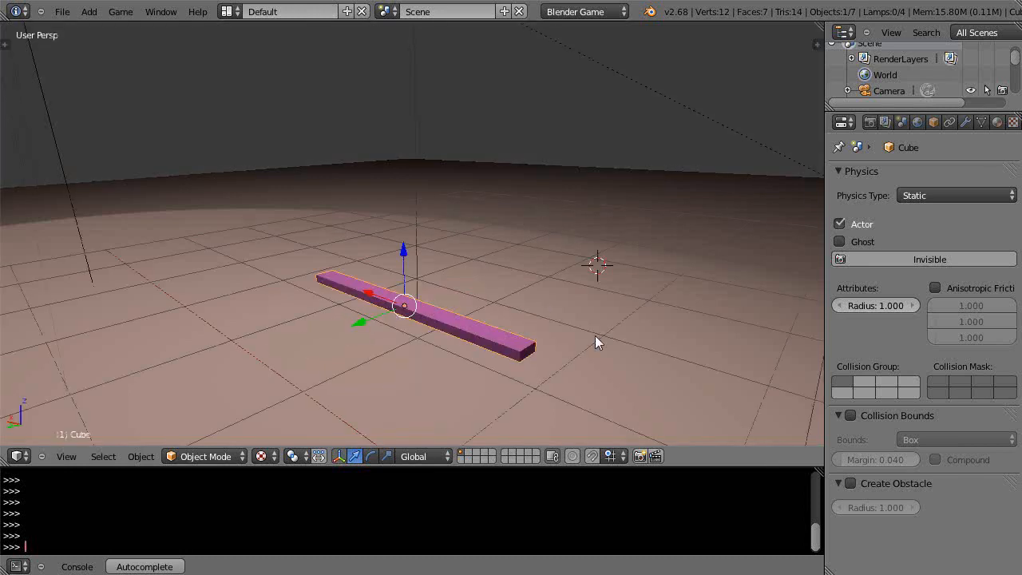
pyautogui.click(291, 19)
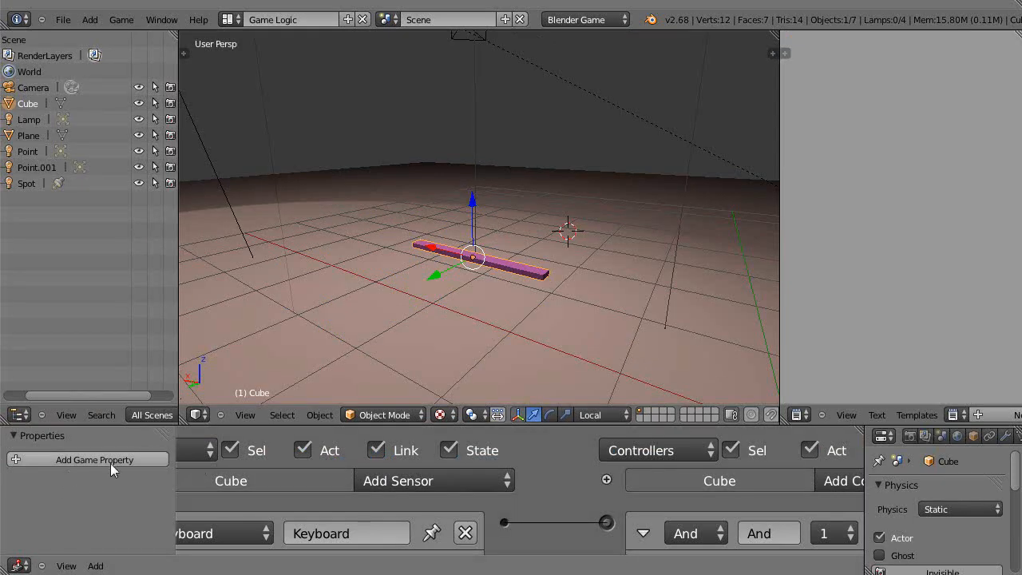
pyautogui.moveTo(543, 284)
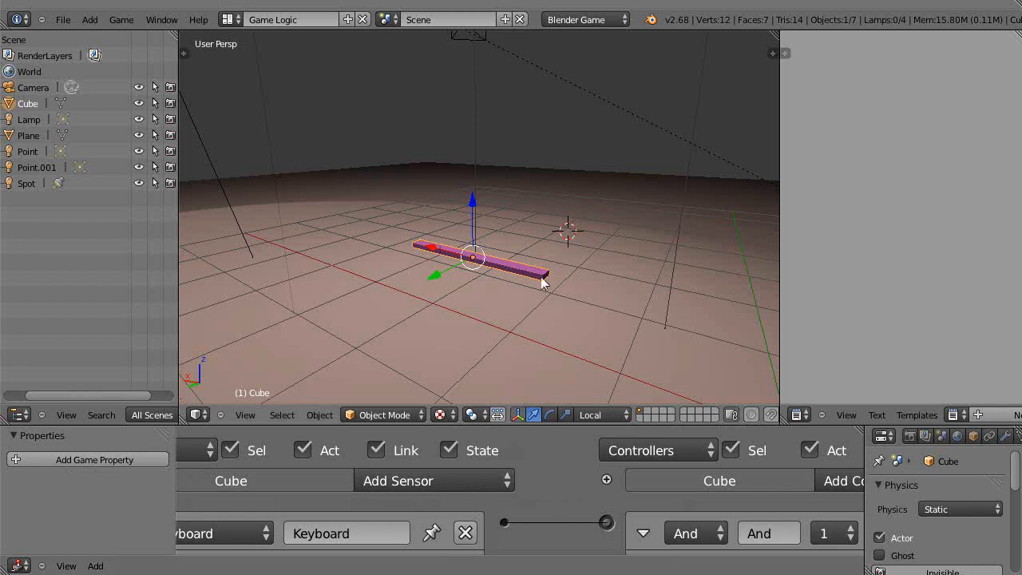
pyautogui.moveTo(568, 291)
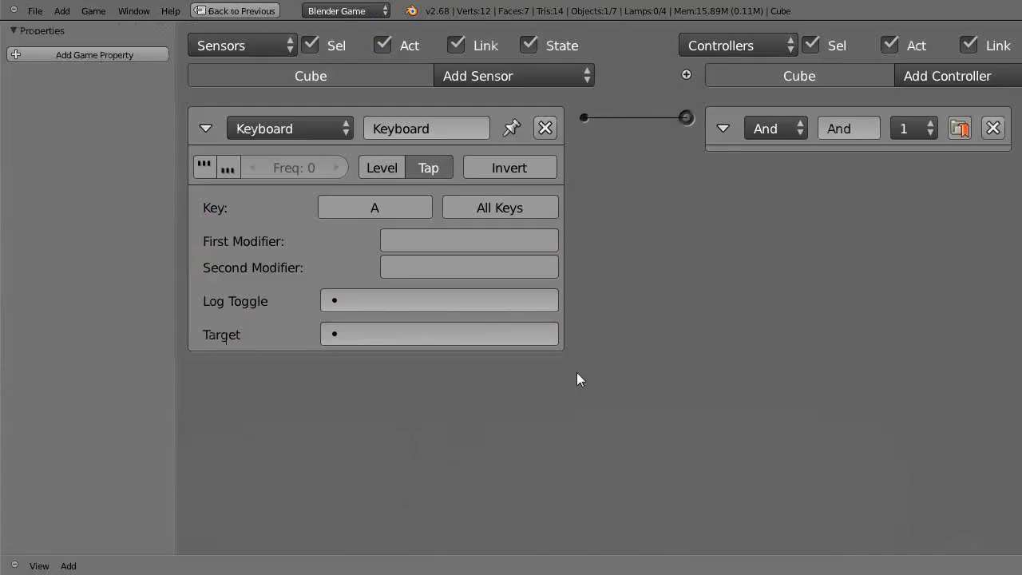
# Step: Remove the link between the And controller and the 45° Motion actuator
pyautogui.click(901, 51)
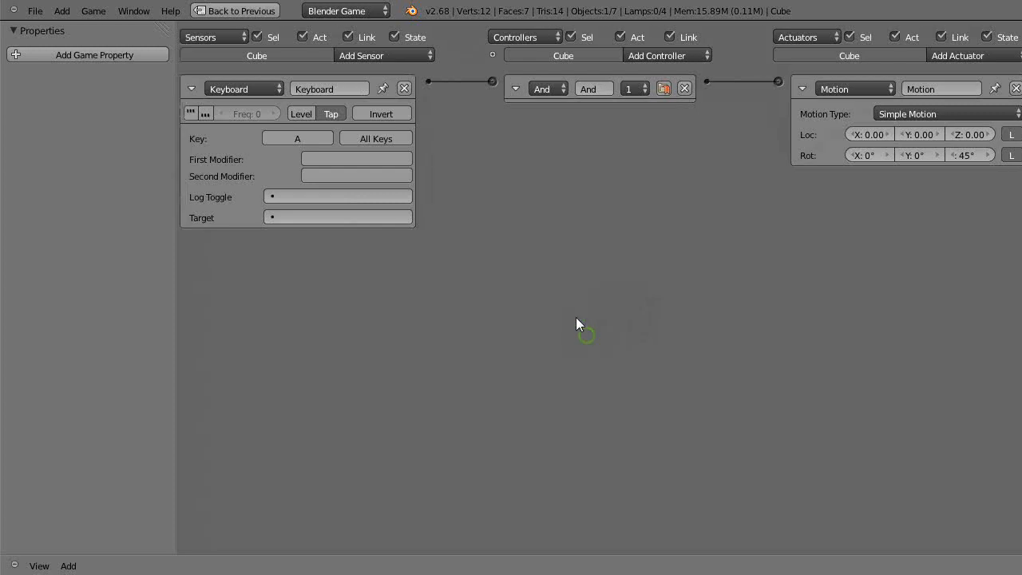
pyautogui.moveTo(760, 72)
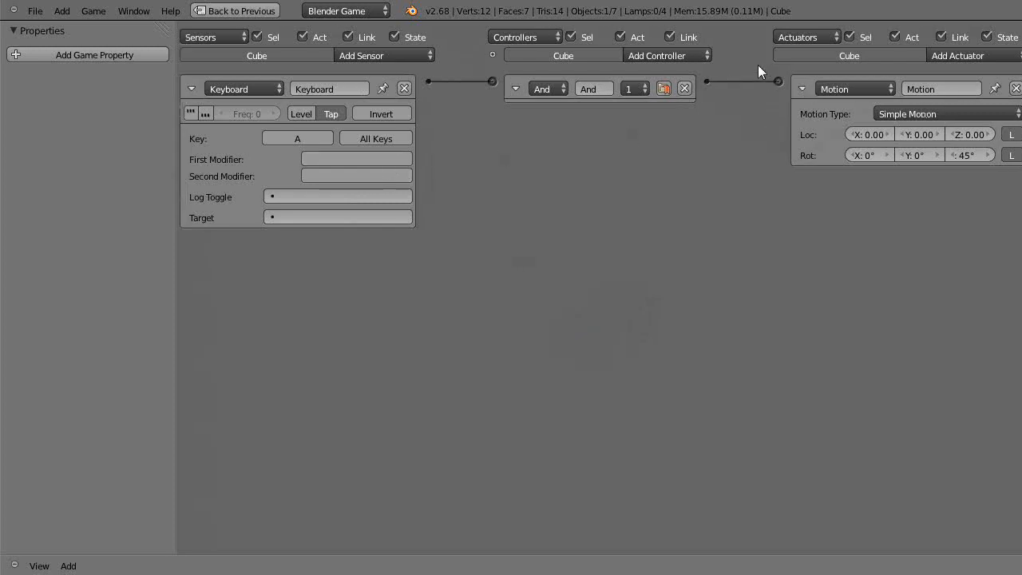
pyautogui.moveTo(750, 74)
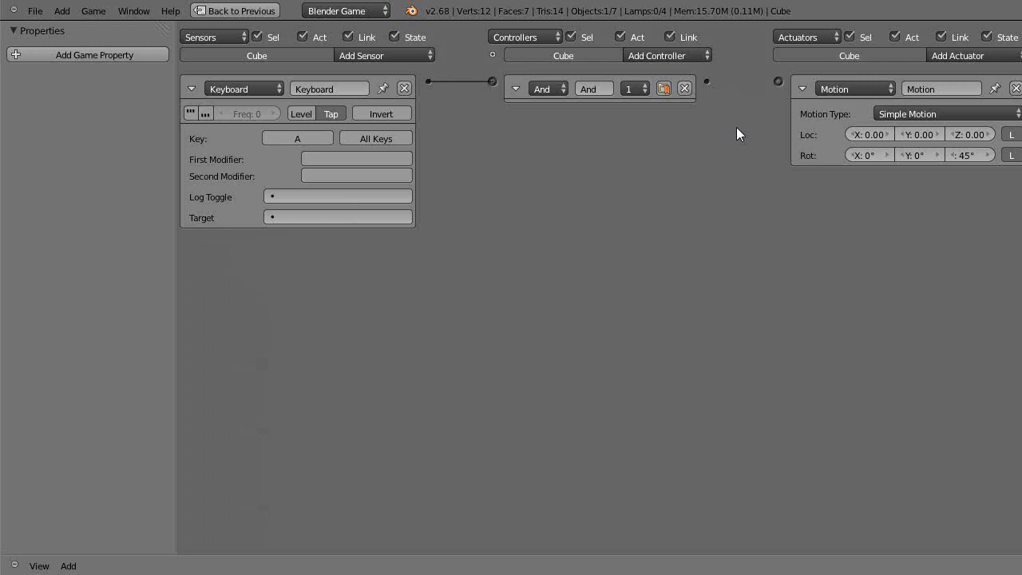
pyautogui.moveTo(268, 105)
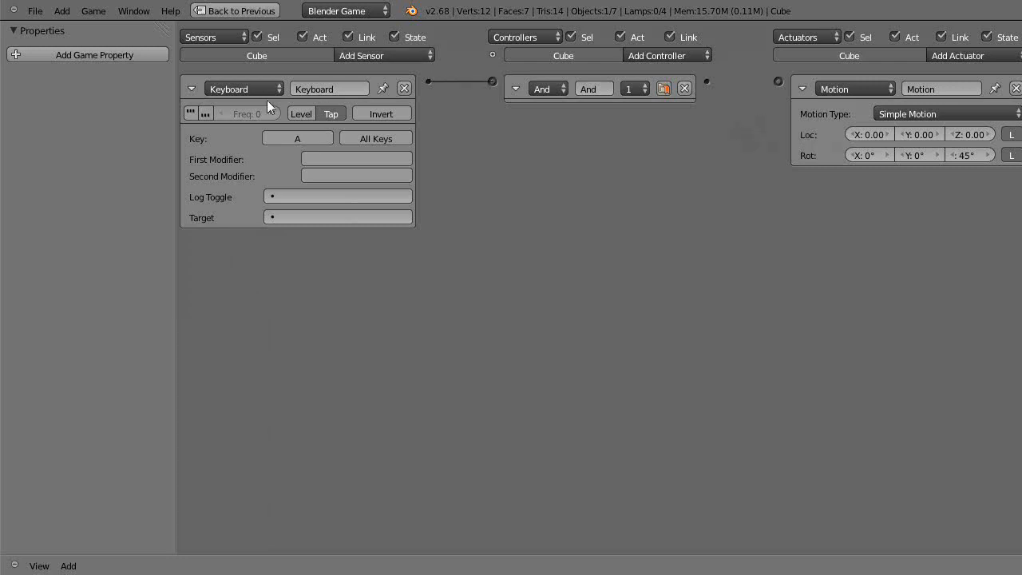
pyautogui.moveTo(940, 88)
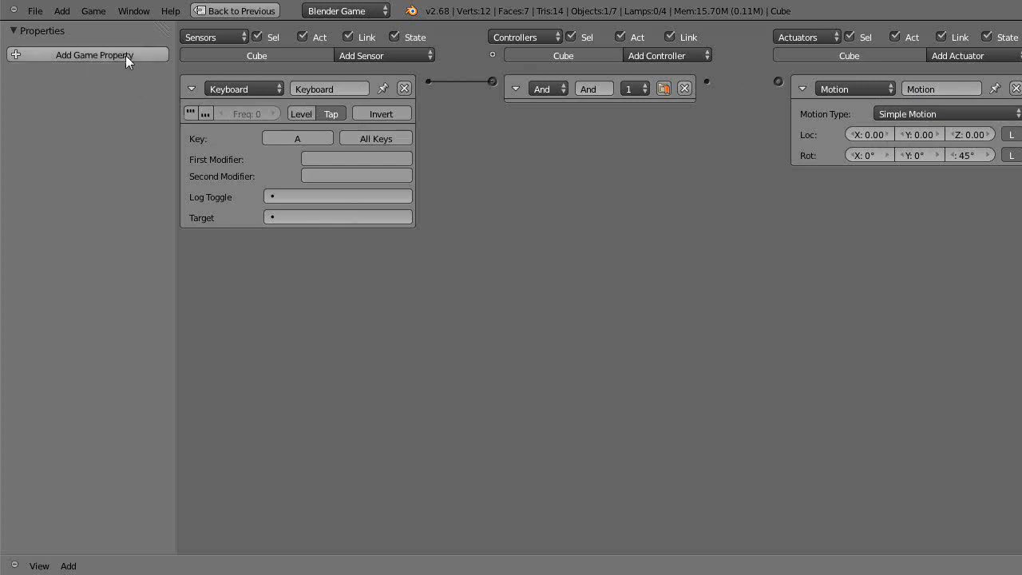
pyautogui.moveTo(485, 195)
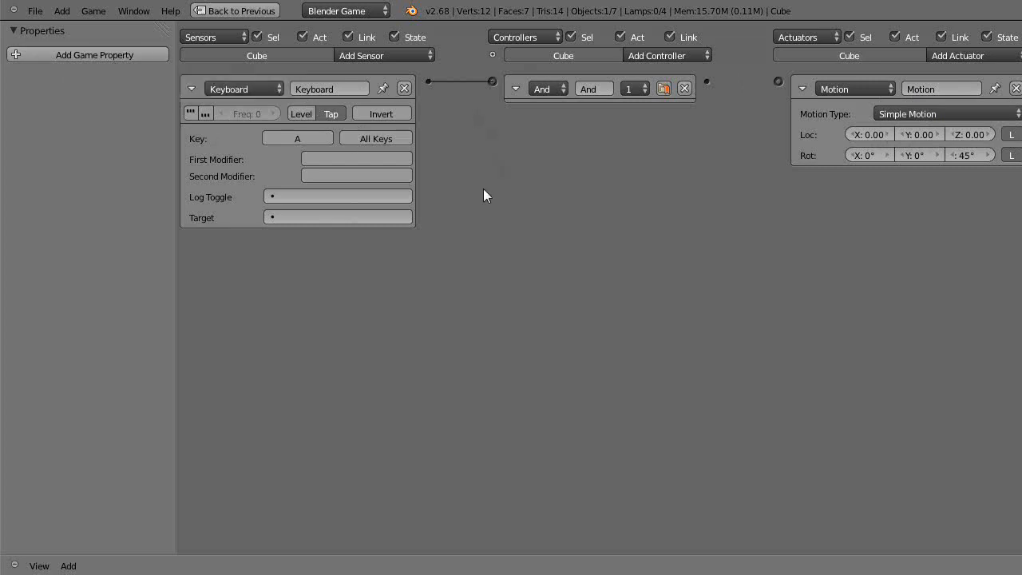
pyautogui.moveTo(94, 54)
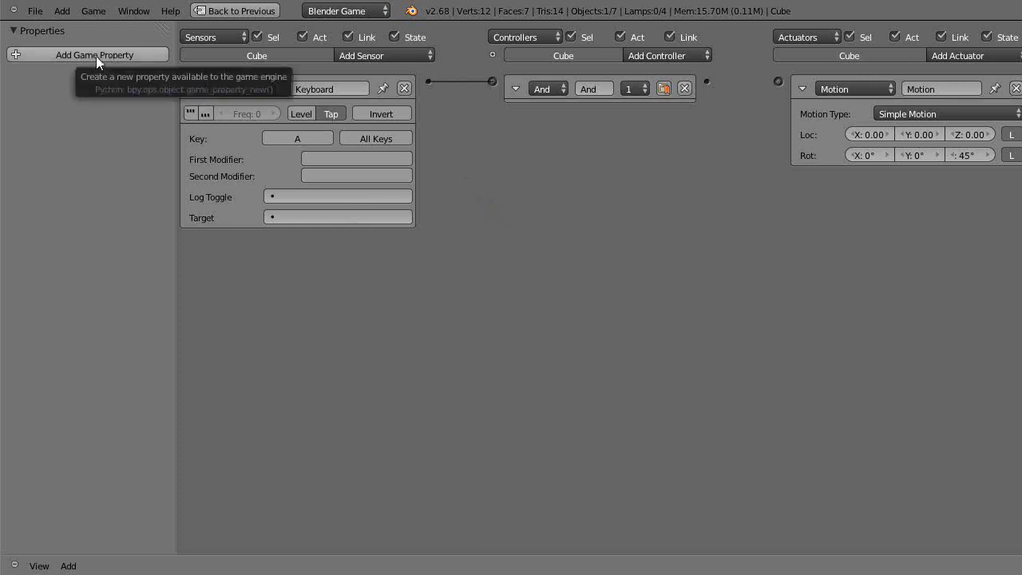
# Step: Add a new game property to the Cube and set its type to Integer
pyautogui.click(94, 54)
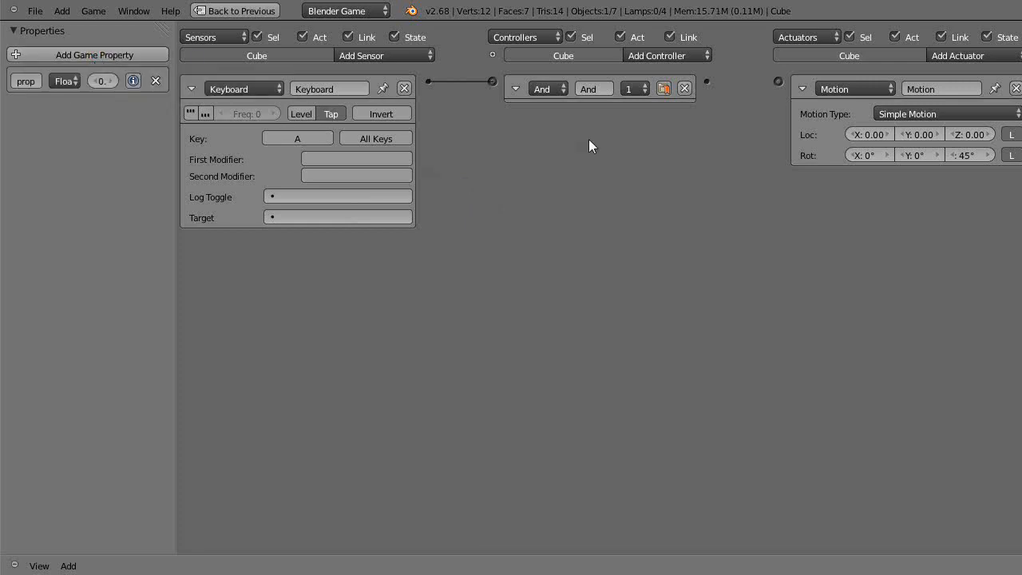
pyautogui.moveTo(623, 169)
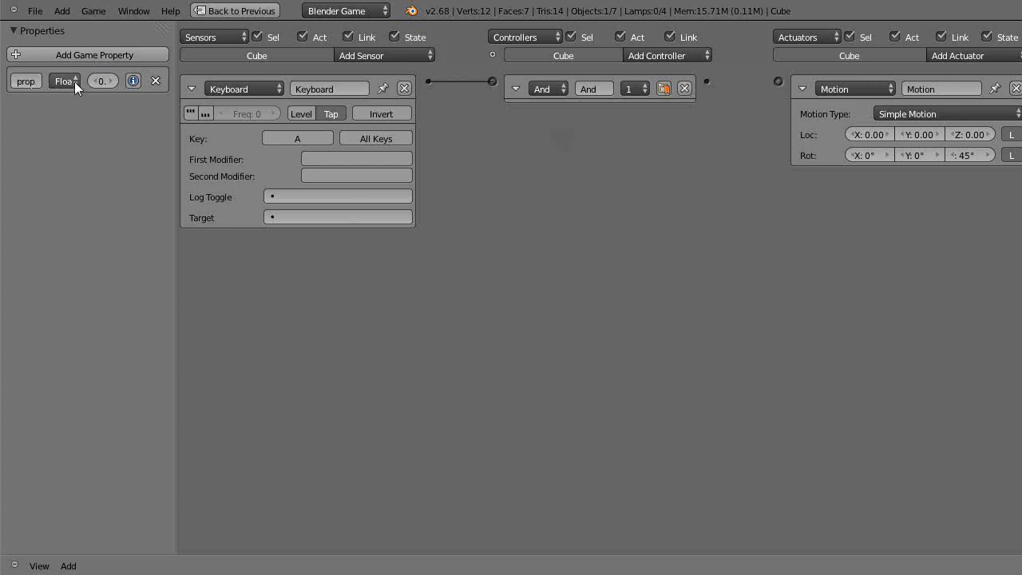
pyautogui.moveTo(64, 80)
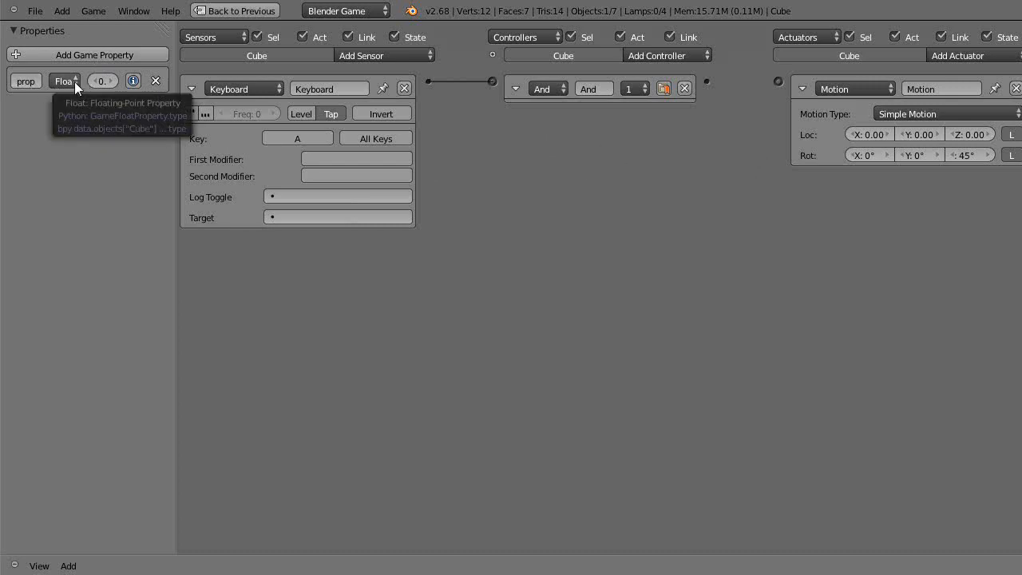
pyautogui.click(64, 80)
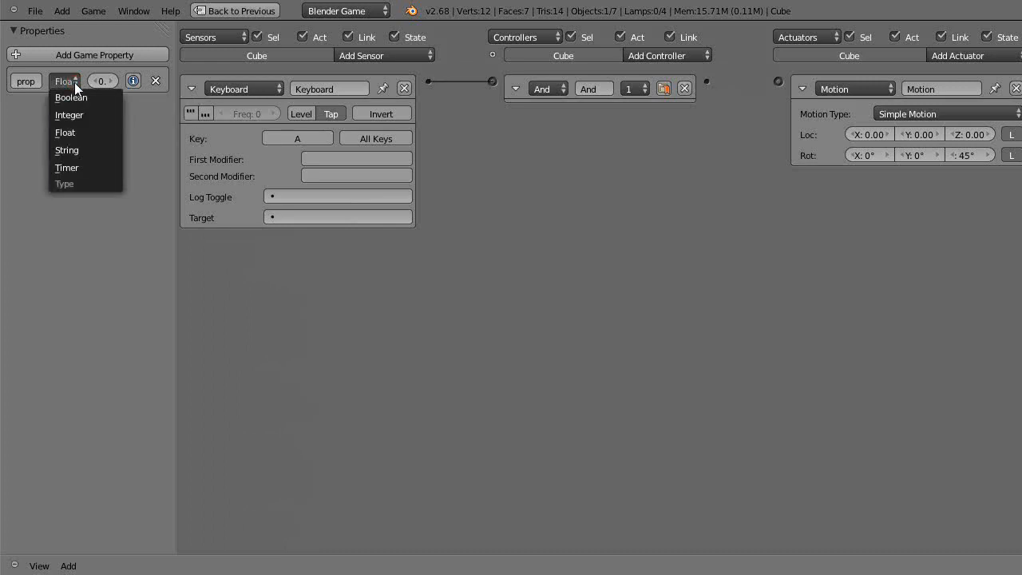
pyautogui.moveTo(70, 115)
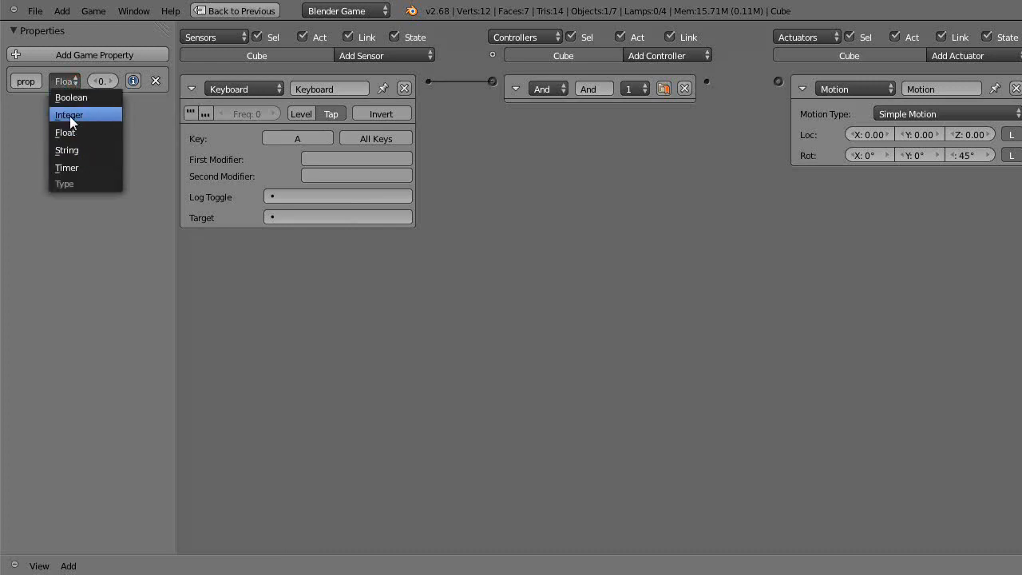
pyautogui.click(69, 115)
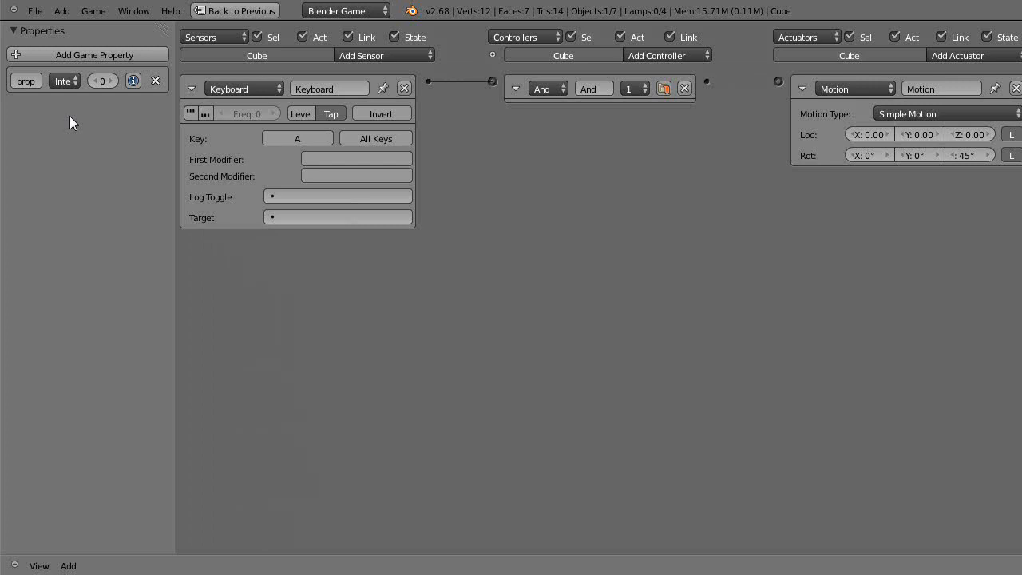
pyautogui.moveTo(64, 80)
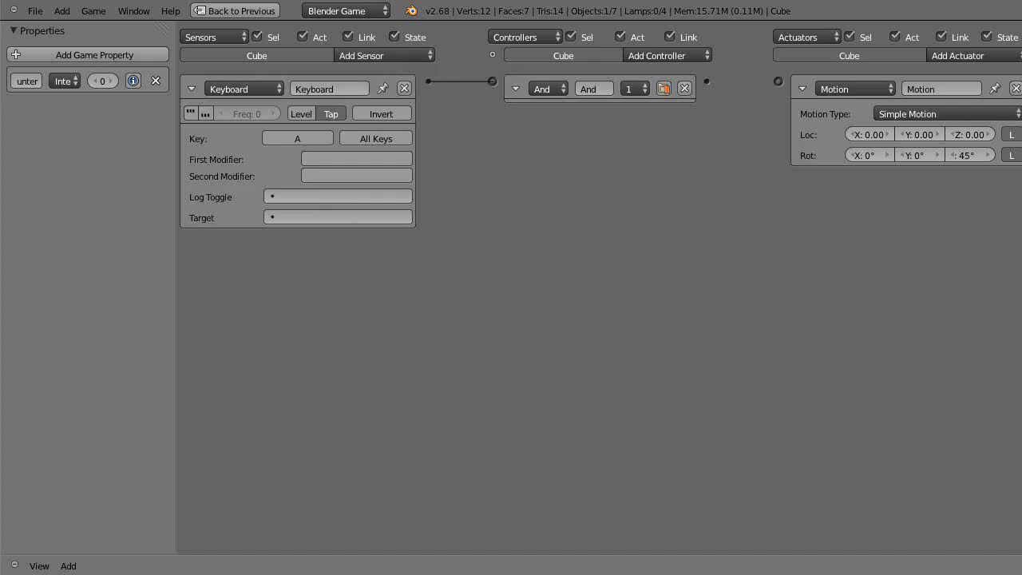
pyautogui.moveTo(678, 54)
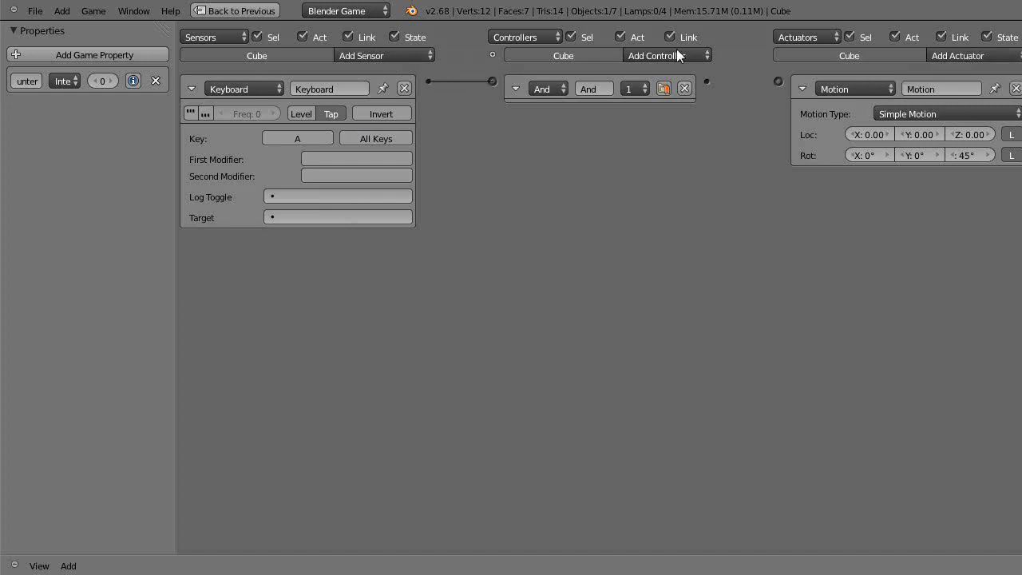
# Step: Add a Property sensor and a Property actuator to the Cube
pyautogui.click(383, 54)
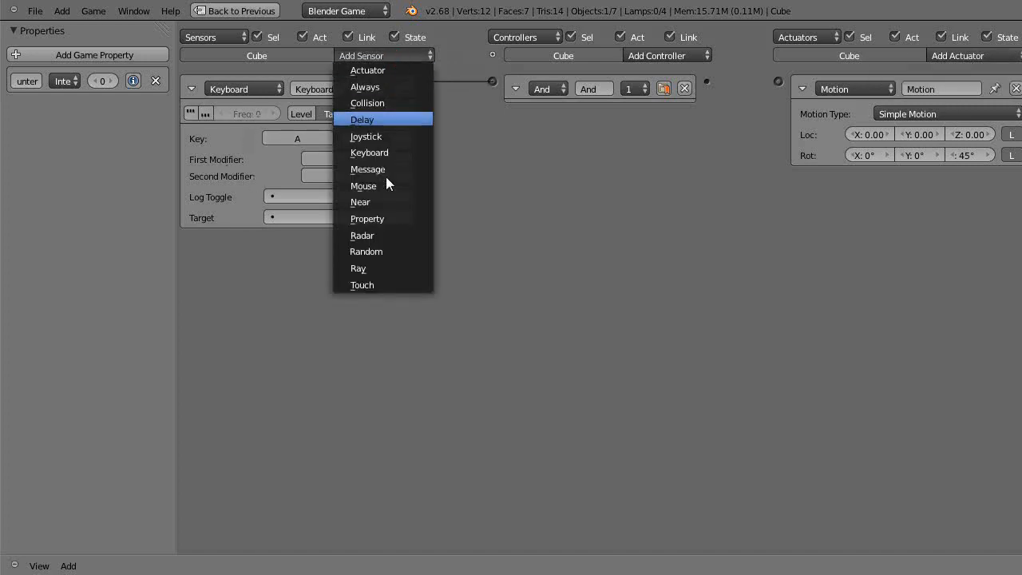
pyautogui.click(367, 217)
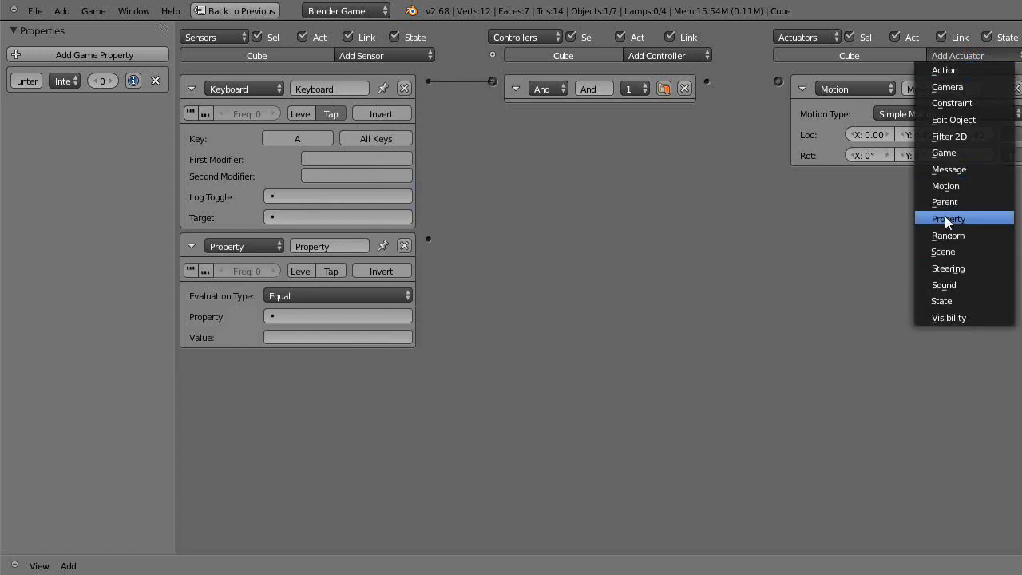
pyautogui.click(948, 218)
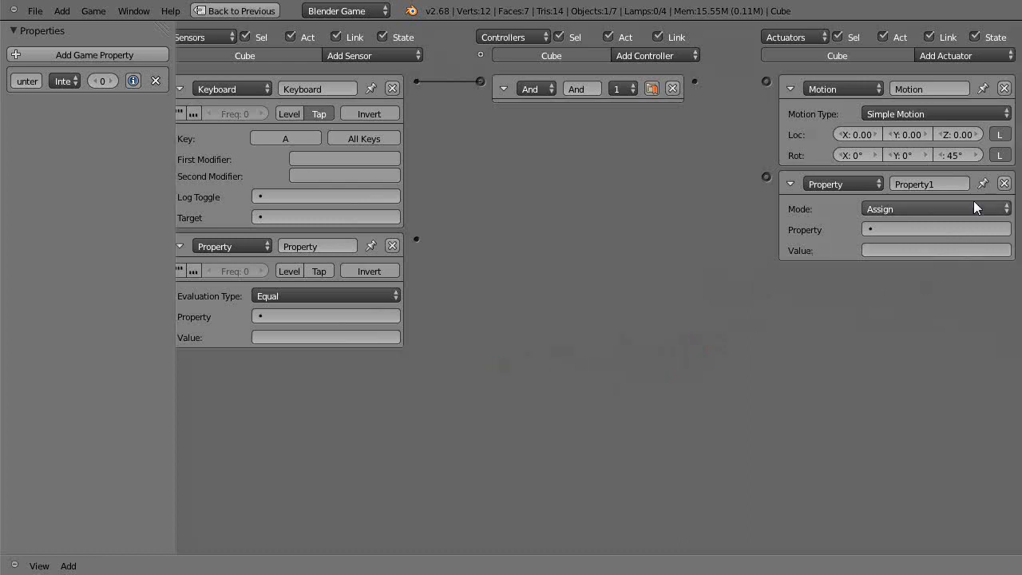
pyautogui.moveTo(791, 185)
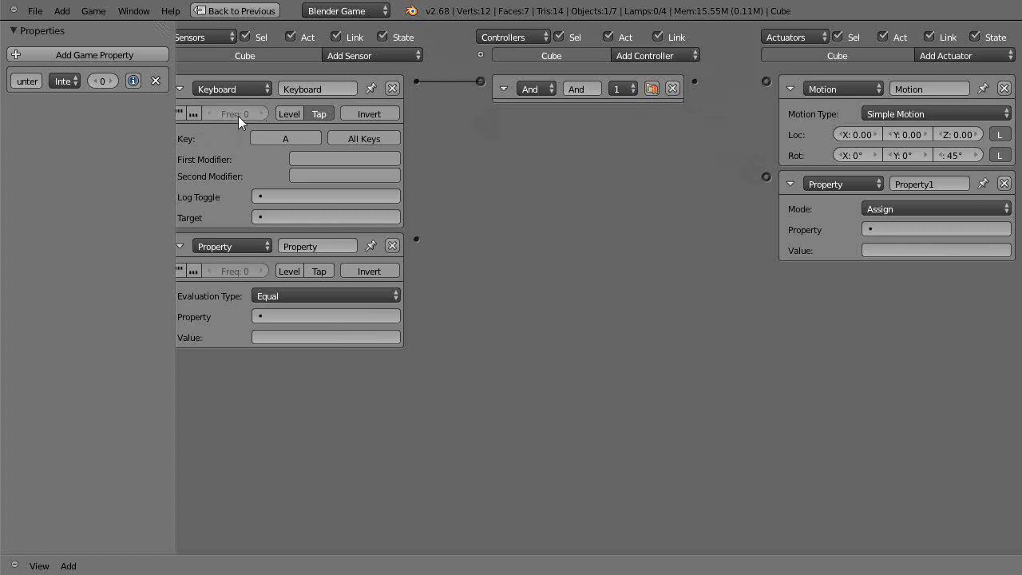
pyautogui.moveTo(699, 88)
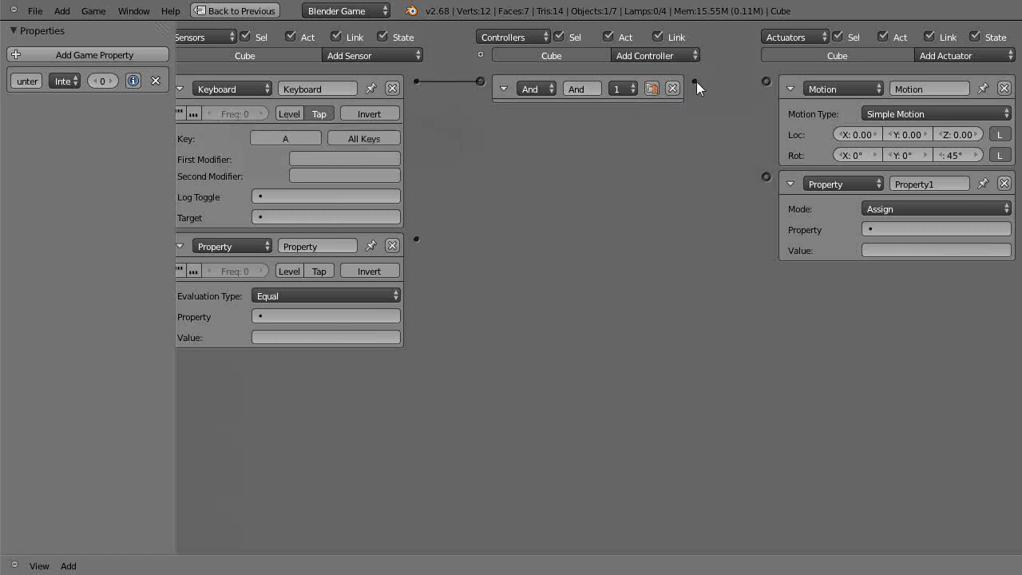
# Step: Wire the And controller to the Property actuator and set it to Add 1 to counter
pyautogui.moveTo(696, 81); pyautogui.dragTo(763, 179)
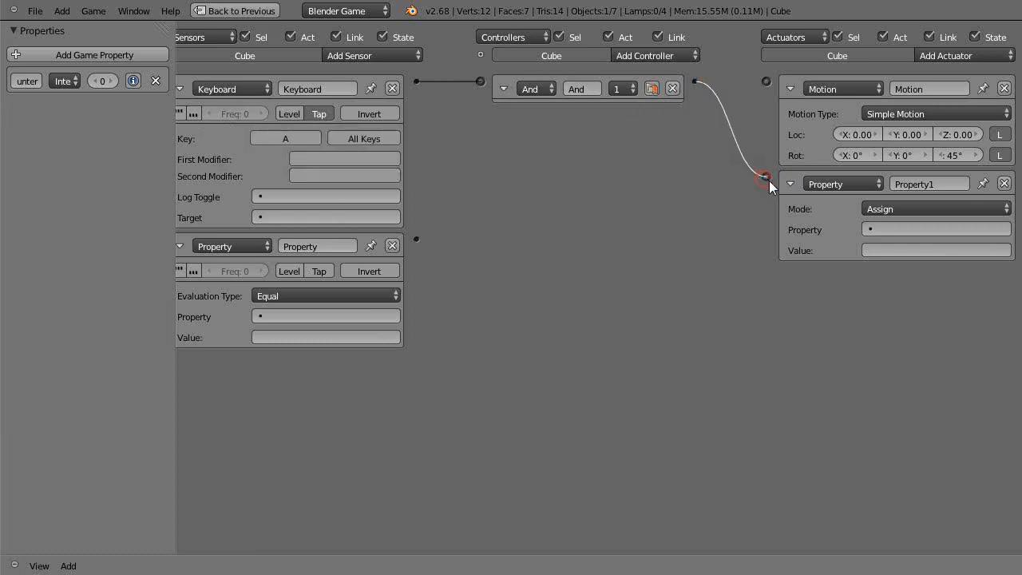
pyautogui.moveTo(922, 214)
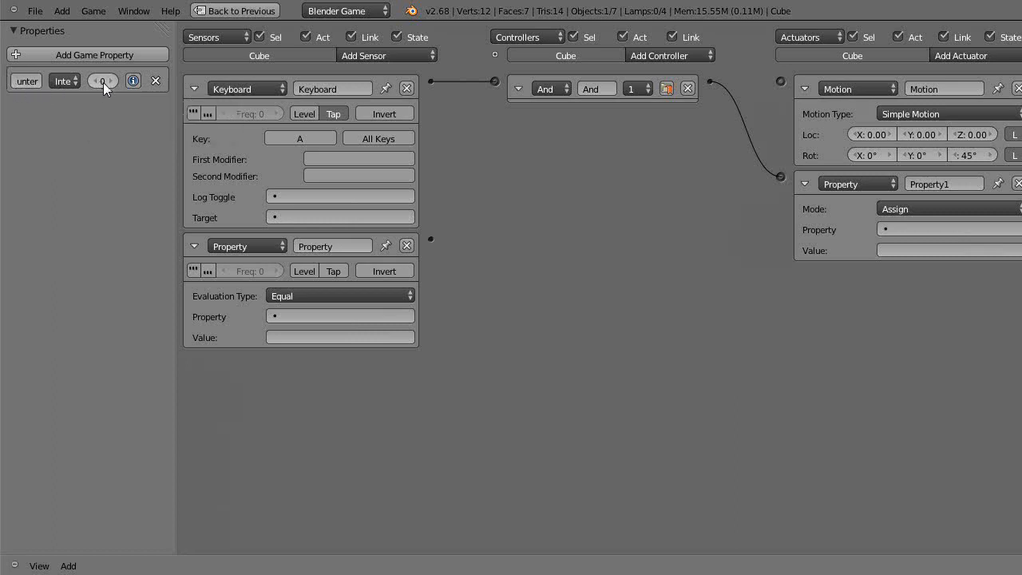
pyautogui.moveTo(102, 80)
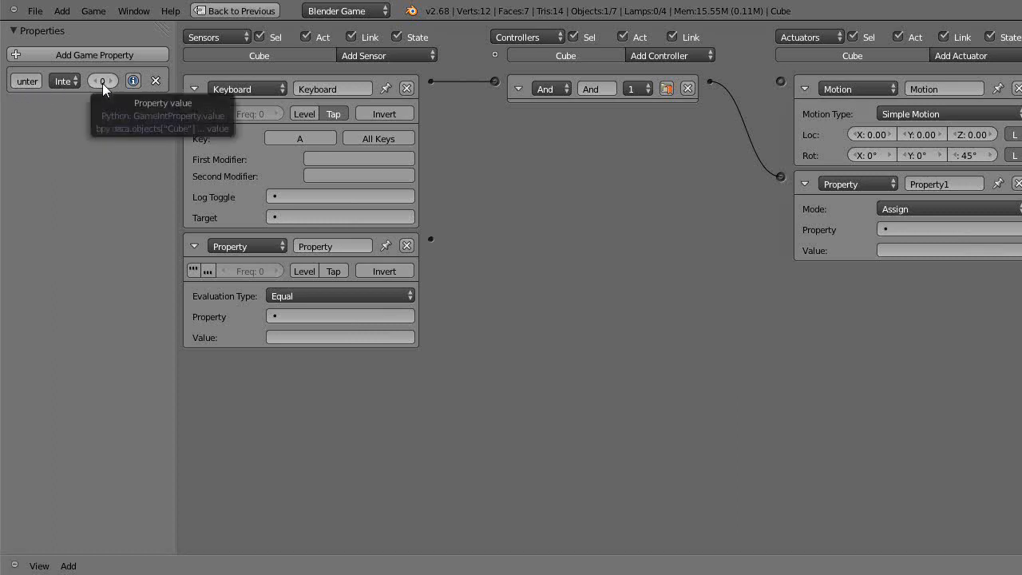
pyautogui.moveTo(157, 102)
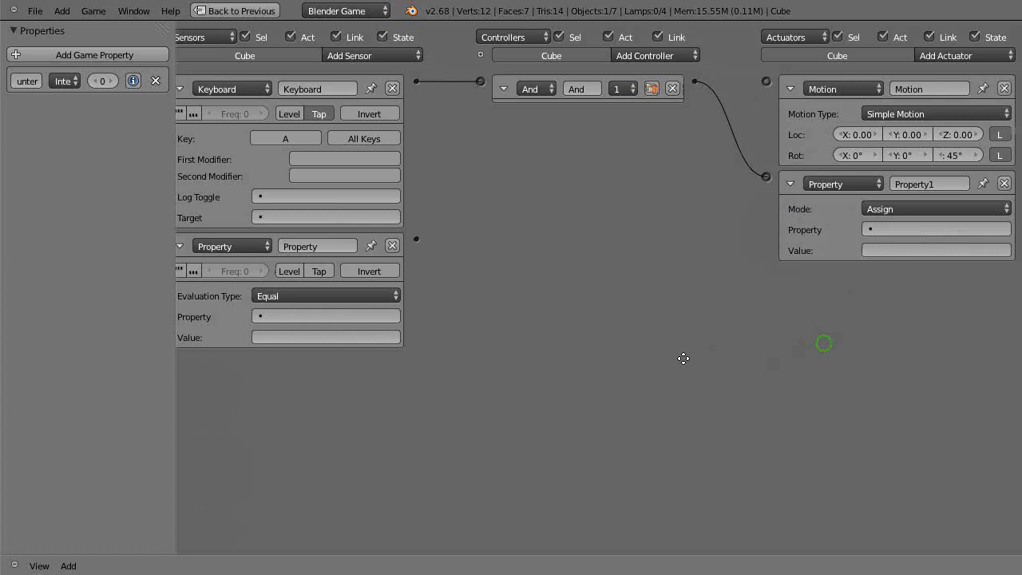
pyautogui.click(934, 208)
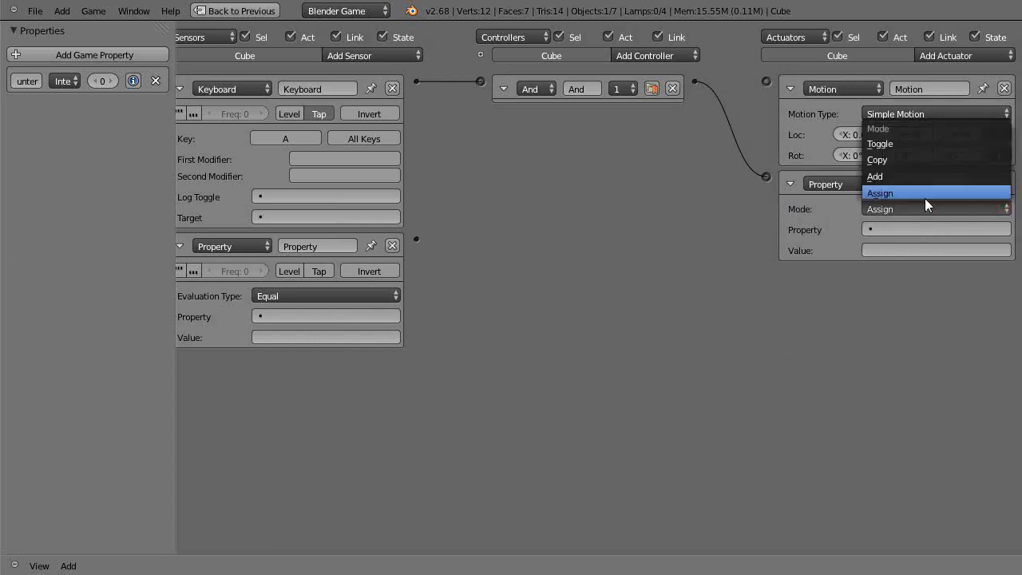
pyautogui.click(875, 175)
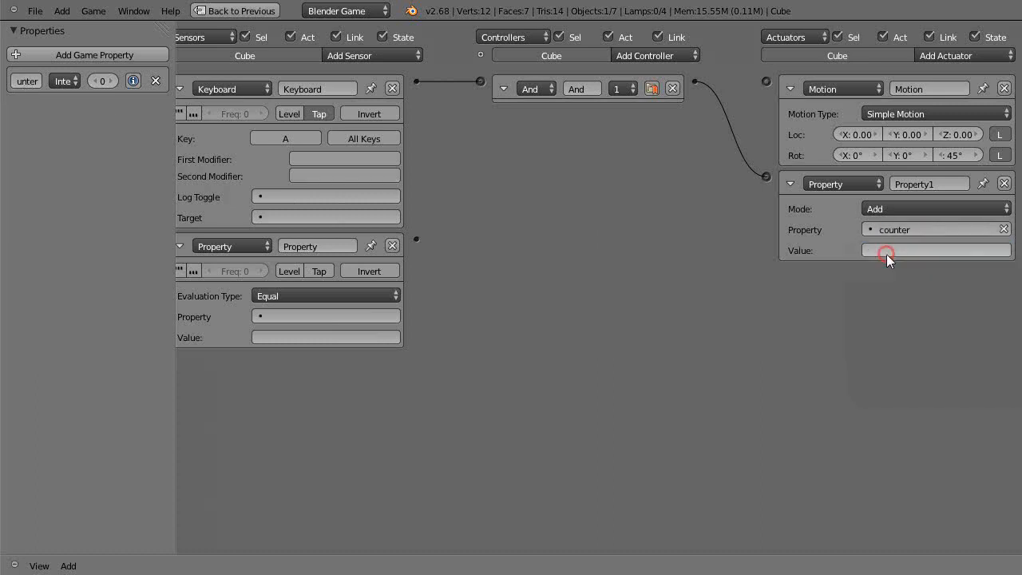
pyautogui.click(934, 249)
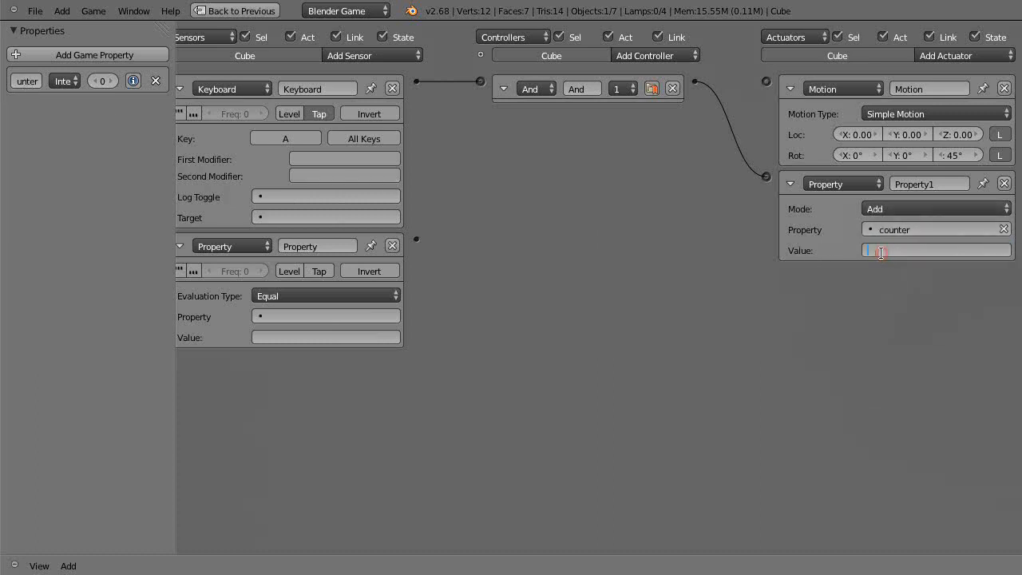
pyautogui.write('1')
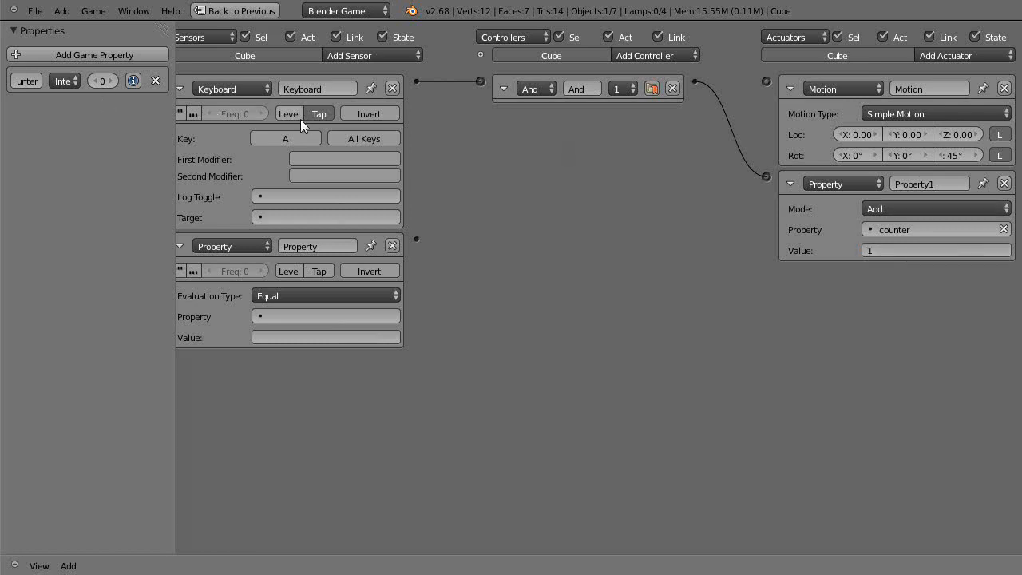
pyautogui.moveTo(285, 137)
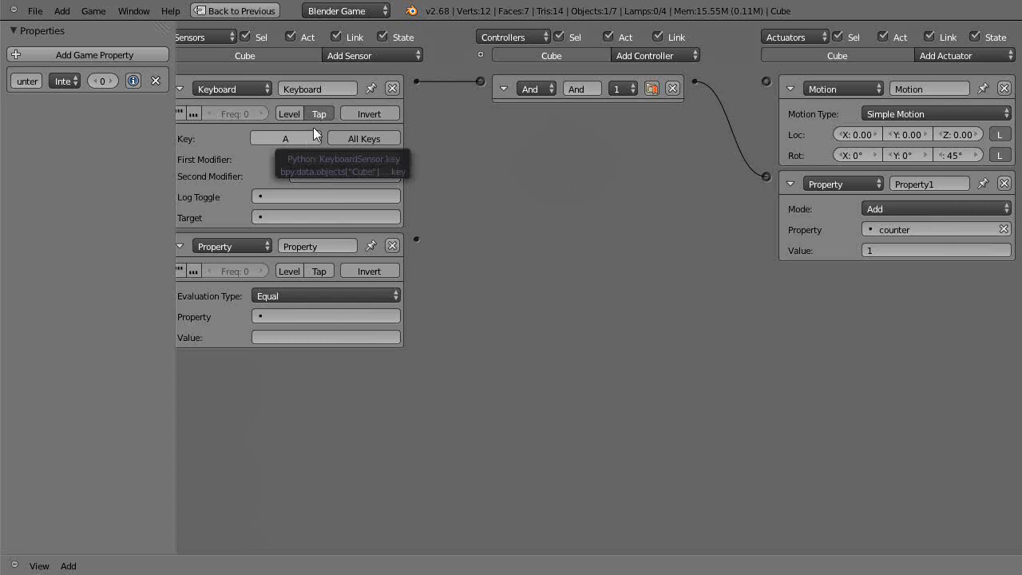
pyautogui.moveTo(830, 226)
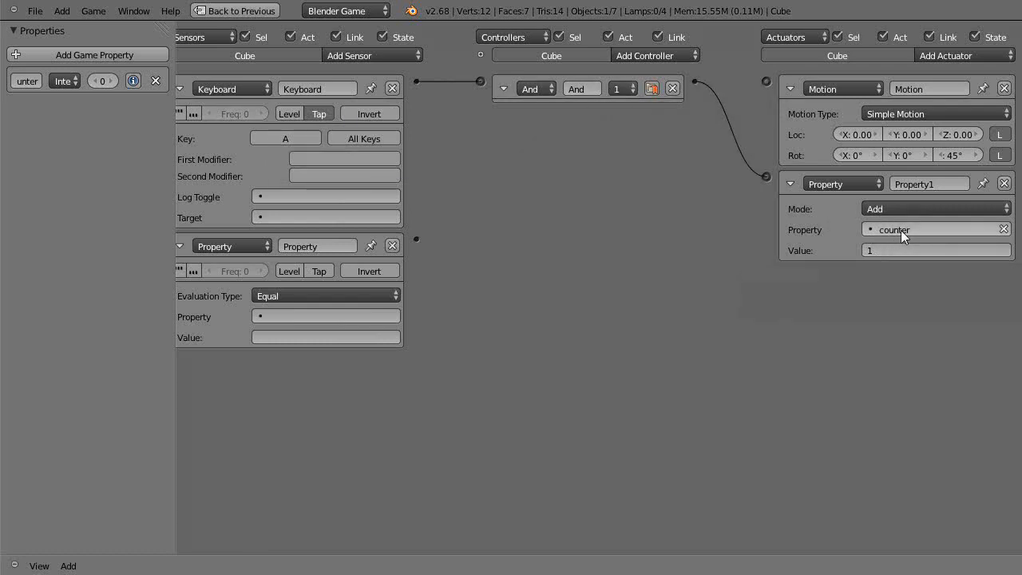
pyautogui.moveTo(902, 236)
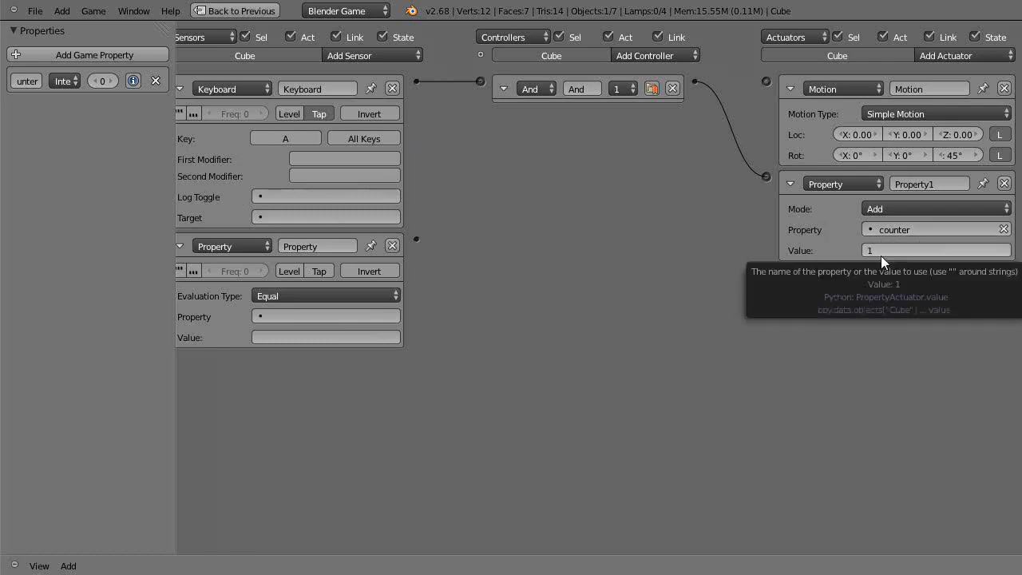
pyautogui.moveTo(817, 230)
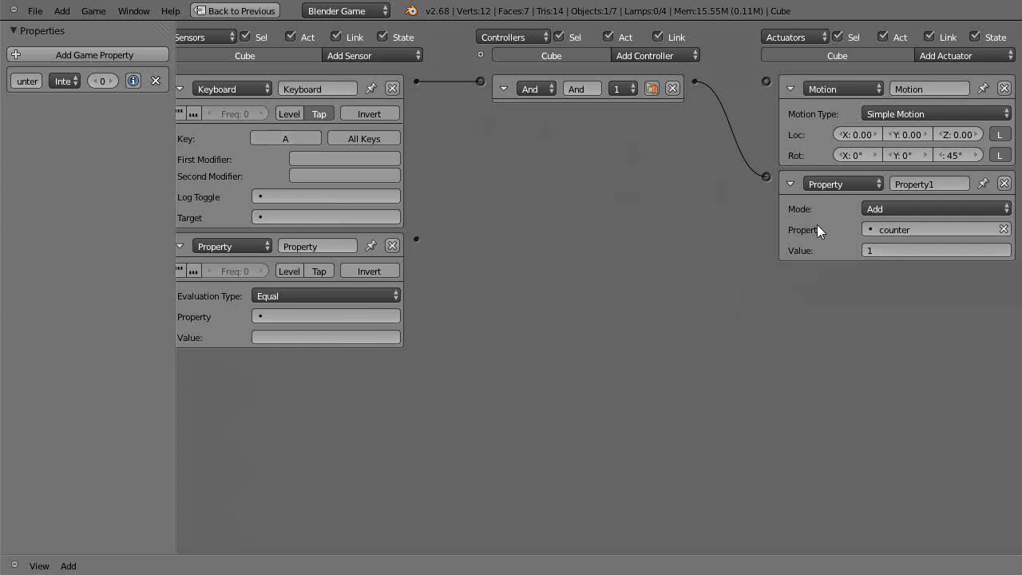
pyautogui.moveTo(850, 252)
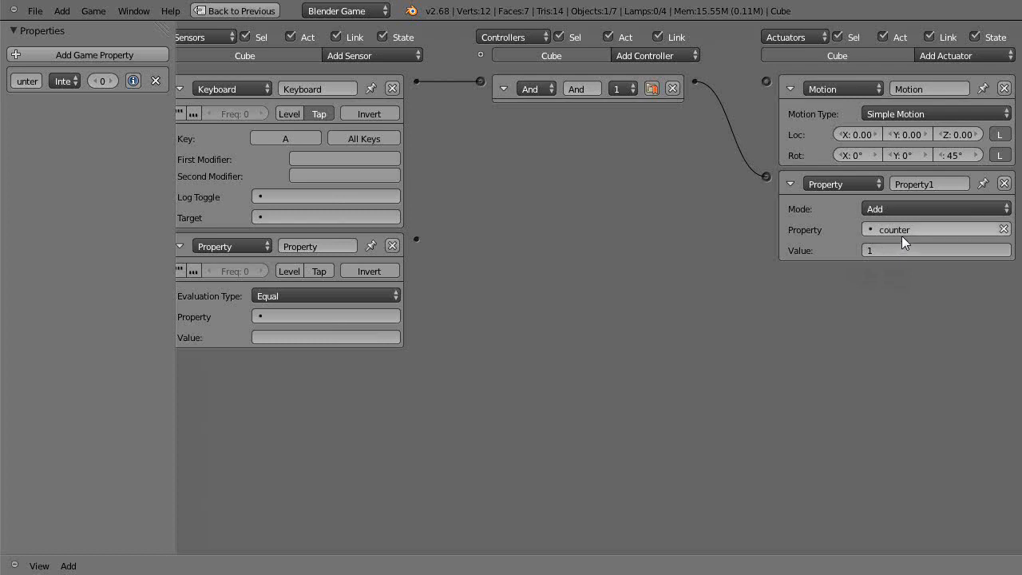
pyautogui.moveTo(878, 230)
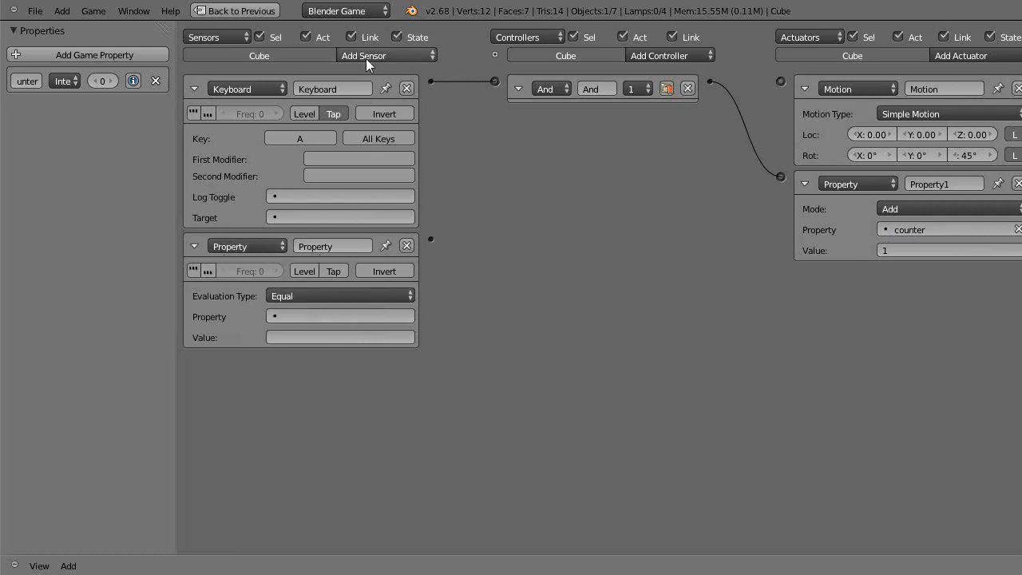
pyautogui.moveTo(328, 301)
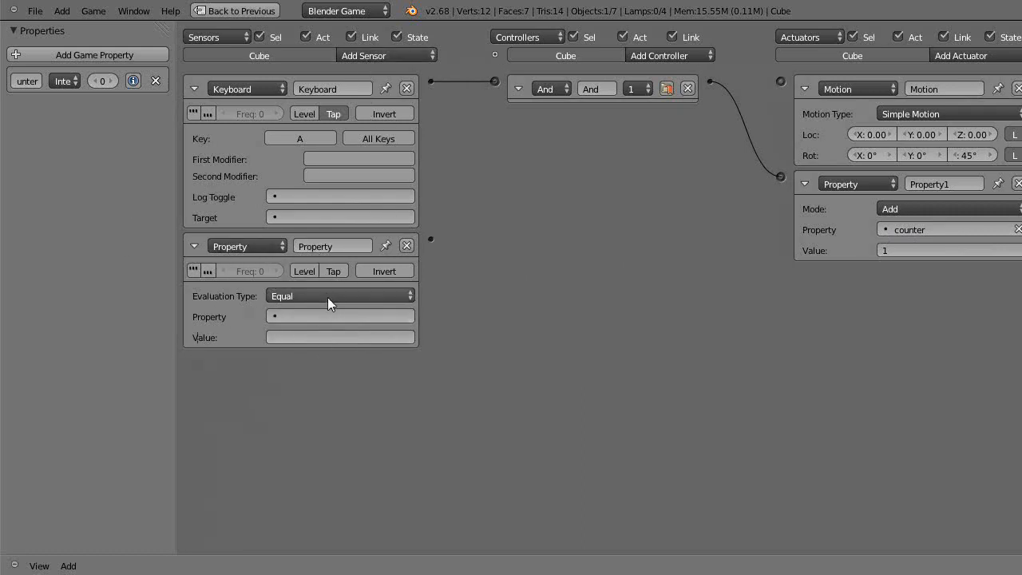
# Step: Set the Property sensor to check counter Equal to 10
pyautogui.click(339, 317)
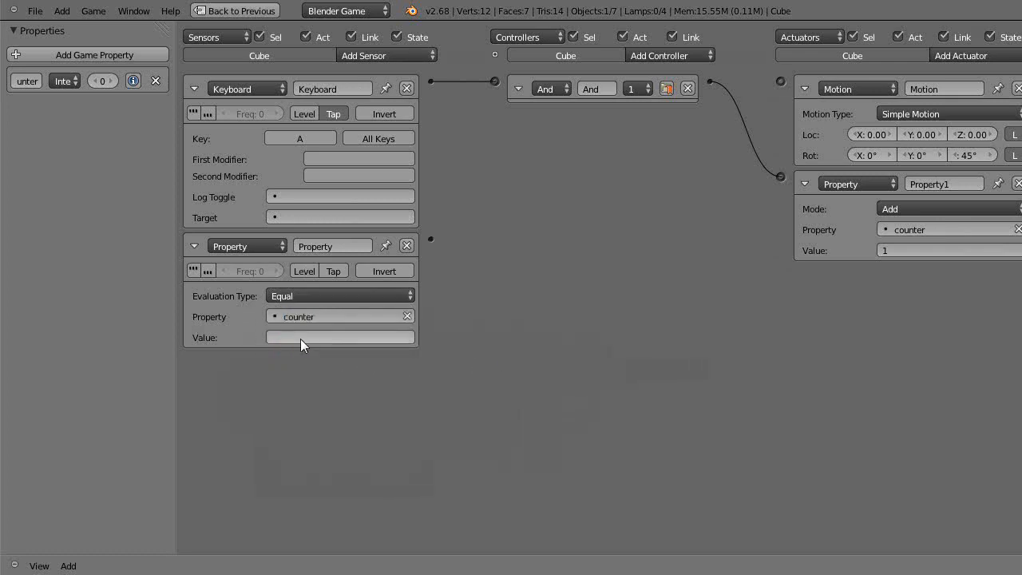
pyautogui.click(339, 337)
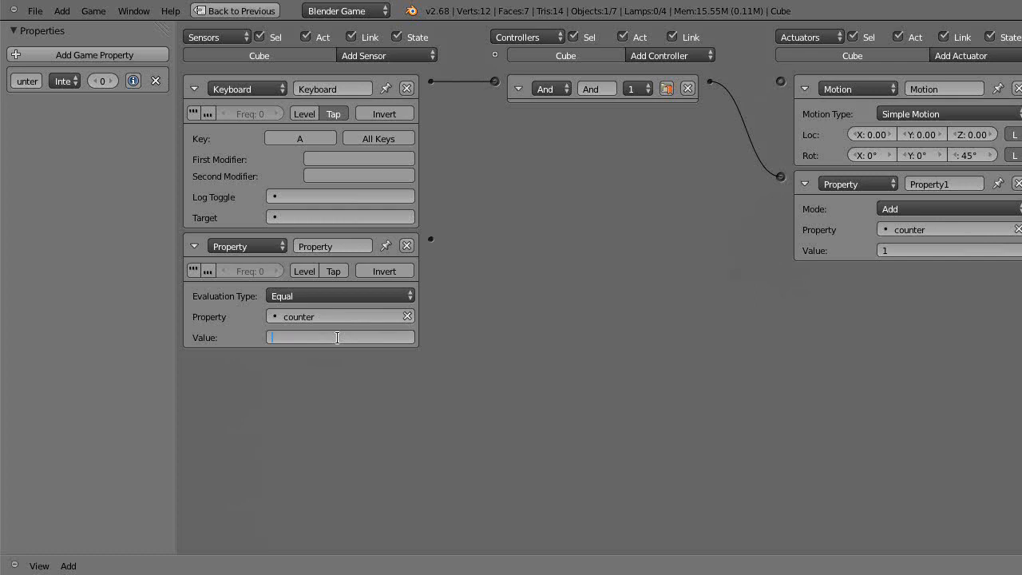
pyautogui.write('10')
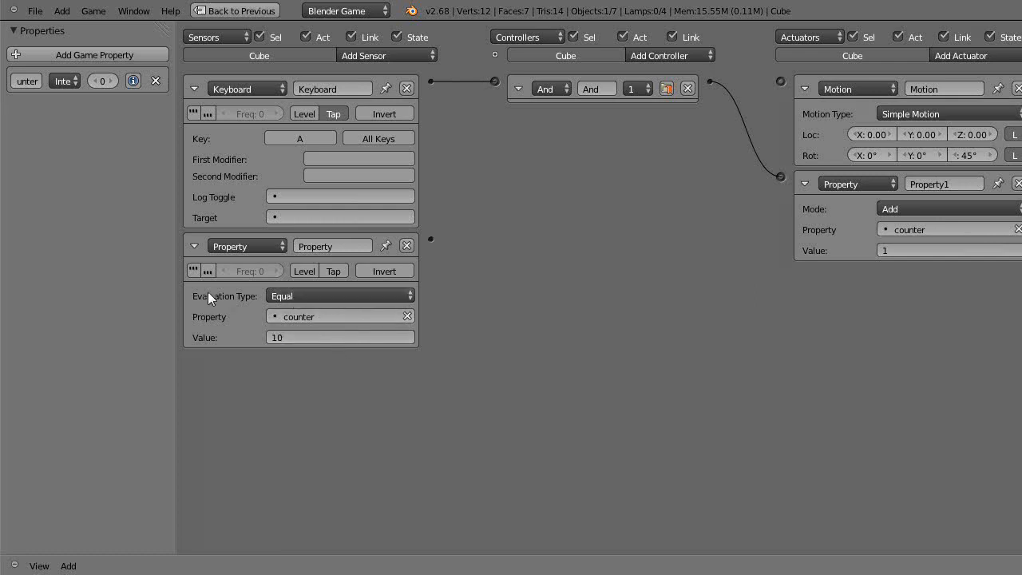
pyautogui.click(339, 295)
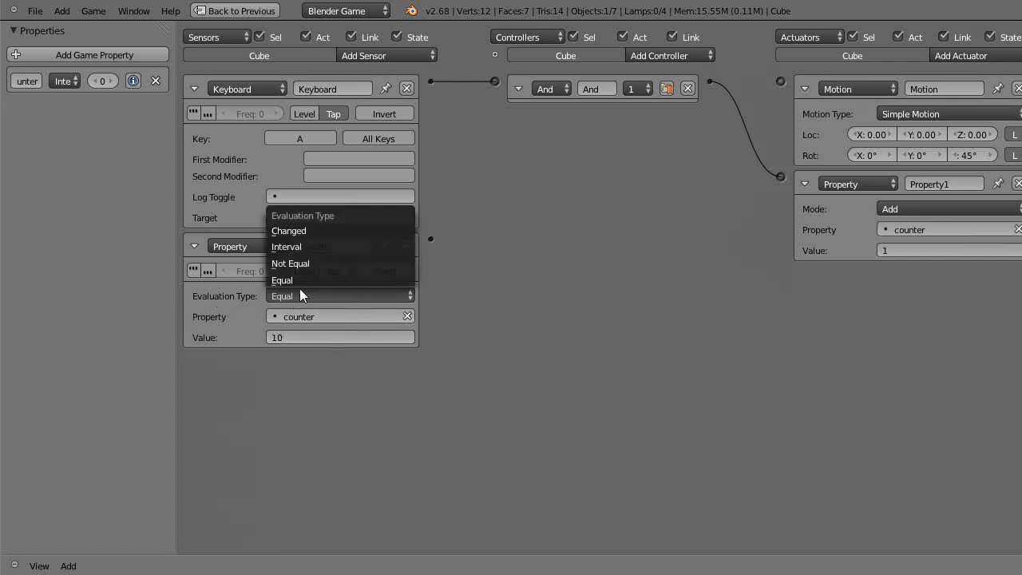
pyautogui.moveTo(284, 280)
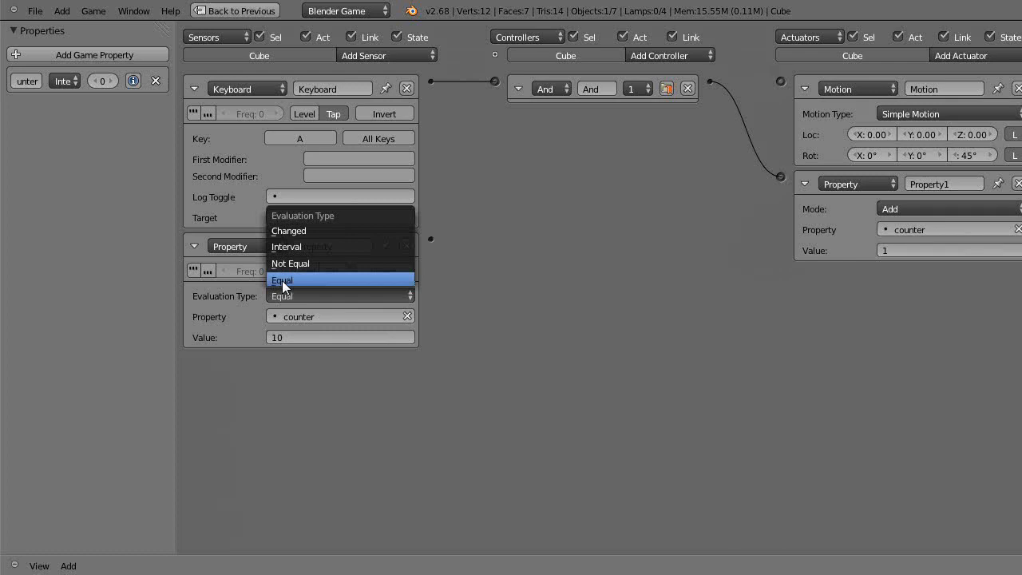
pyautogui.click(282, 280)
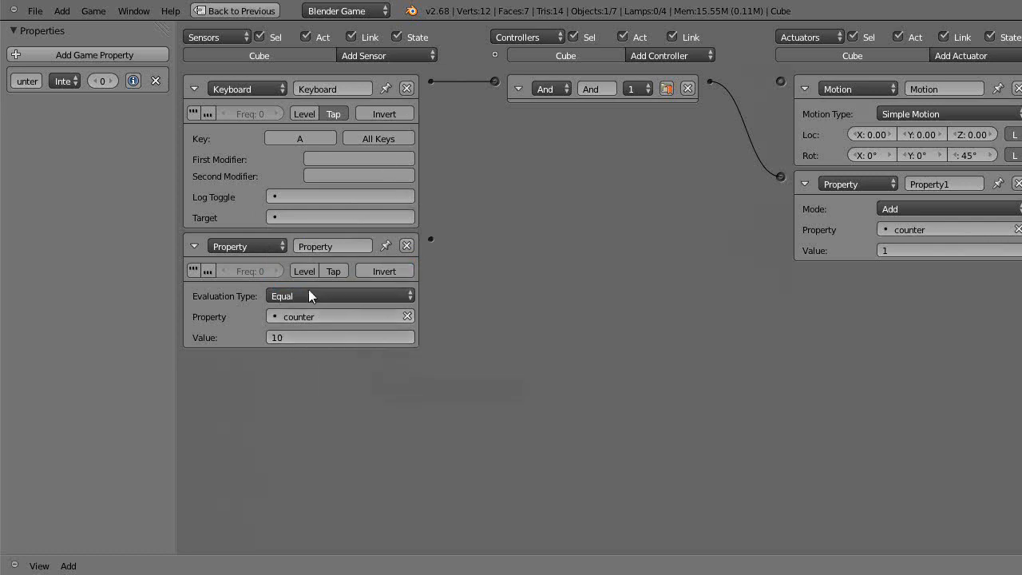
pyautogui.moveTo(309, 326)
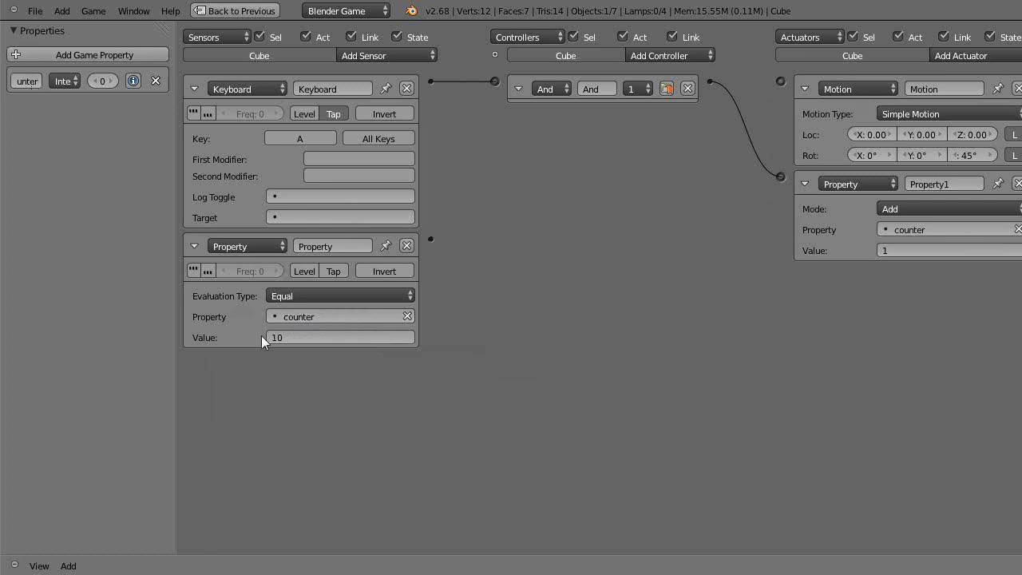
pyautogui.moveTo(457, 253)
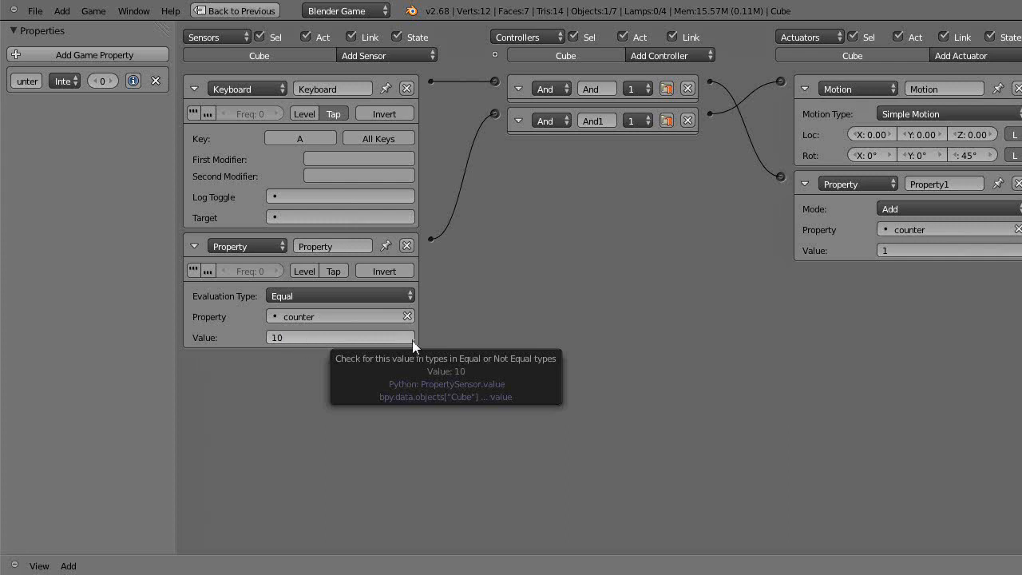
pyautogui.moveTo(523, 309)
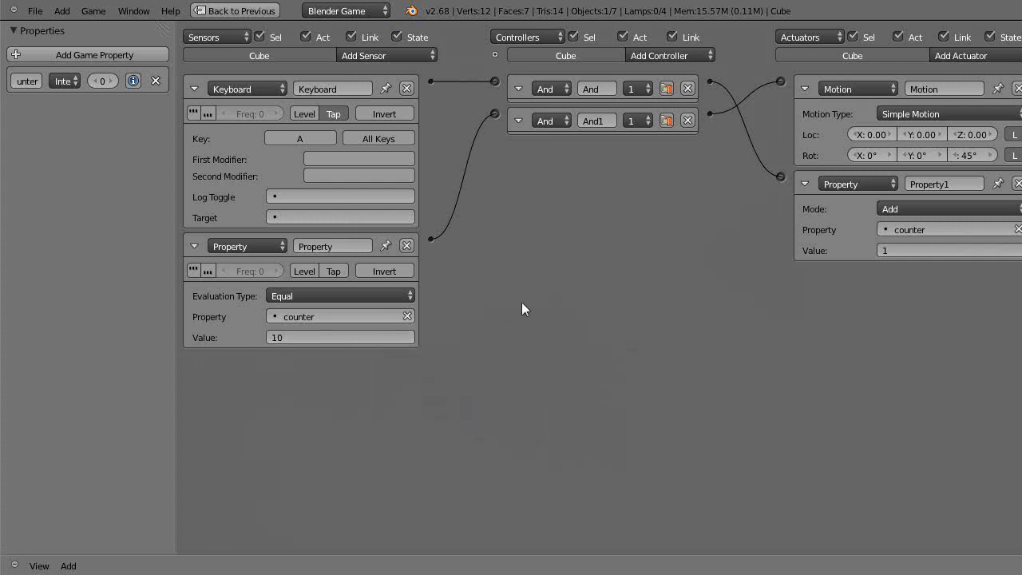
pyautogui.click(235, 9)
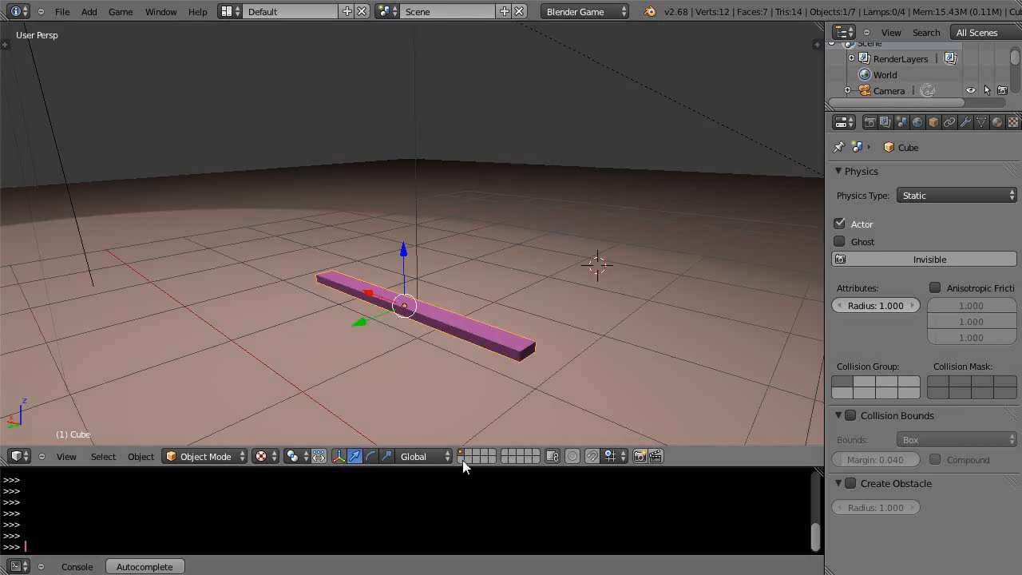
pyautogui.moveTo(339, 145)
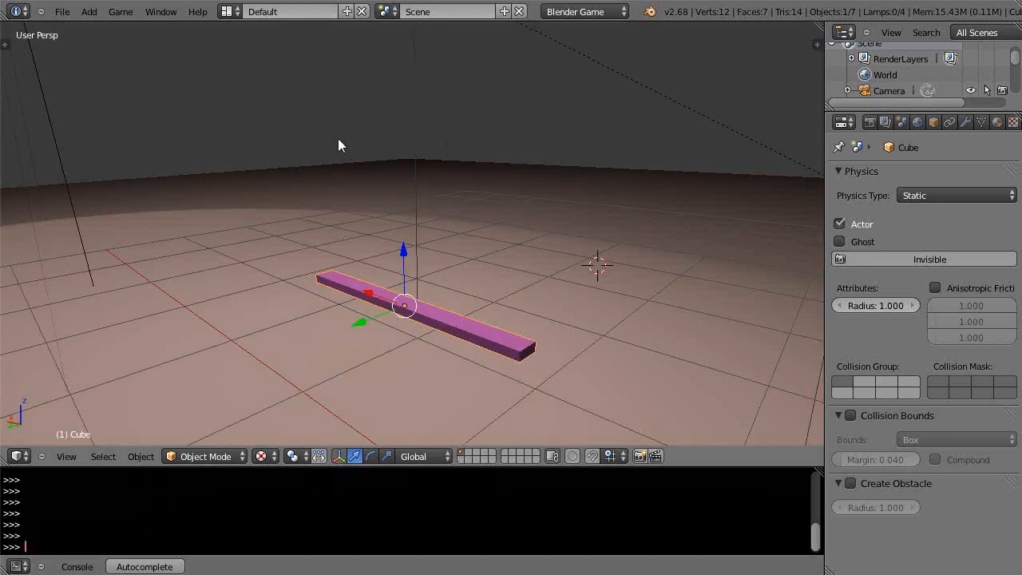
pyautogui.click(291, 11)
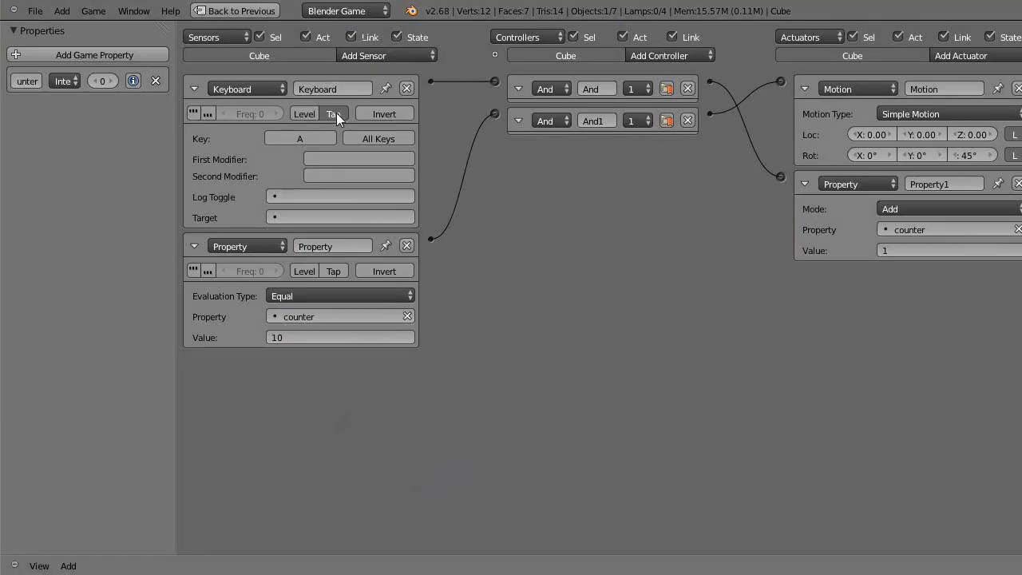
pyautogui.moveTo(334, 111)
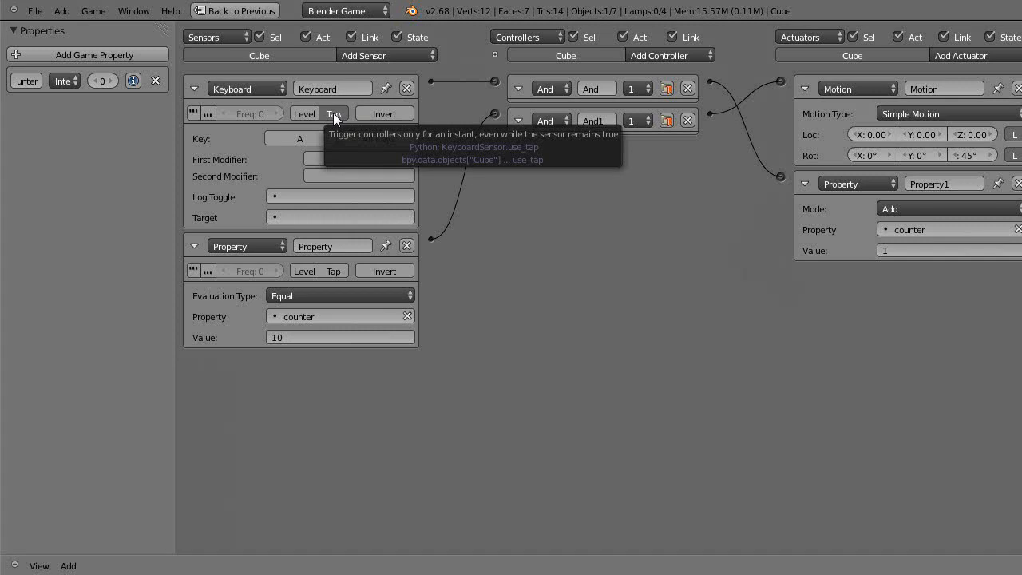
# Step: Enable Tap on the sensor, then restore the maximized Game Logic editor
pyautogui.click(332, 112)
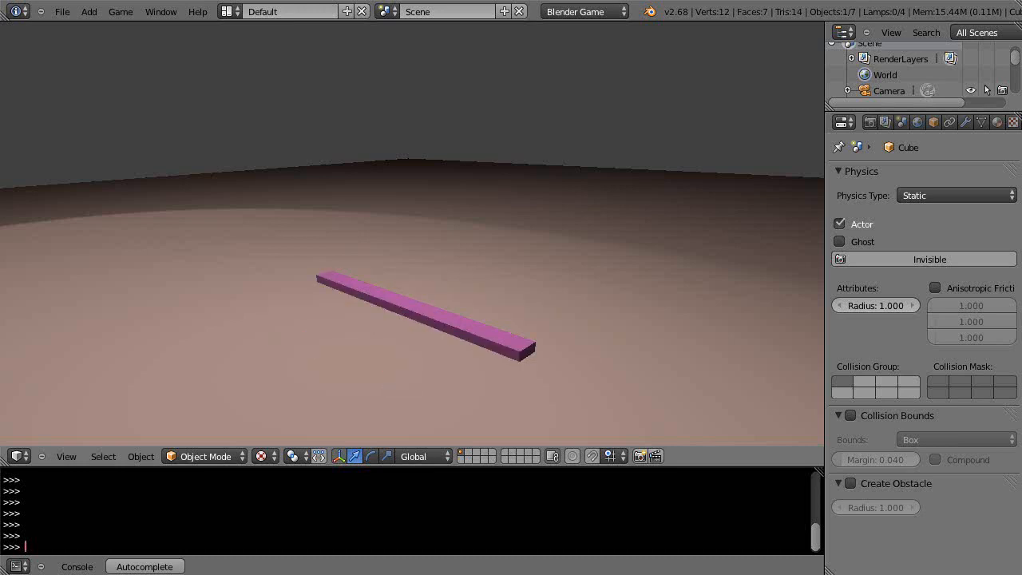
pyautogui.click(291, 12)
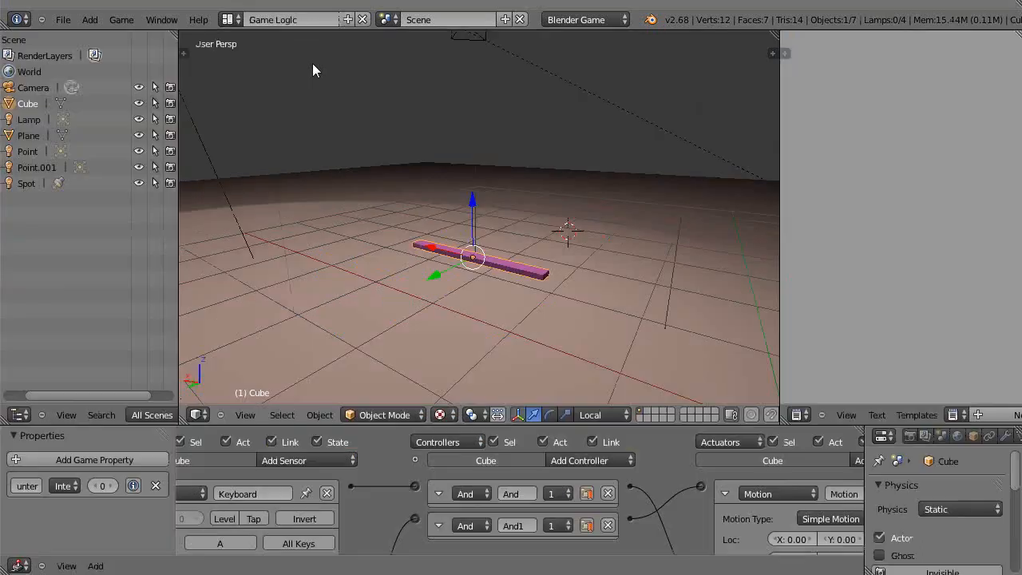
pyautogui.click(252, 517)
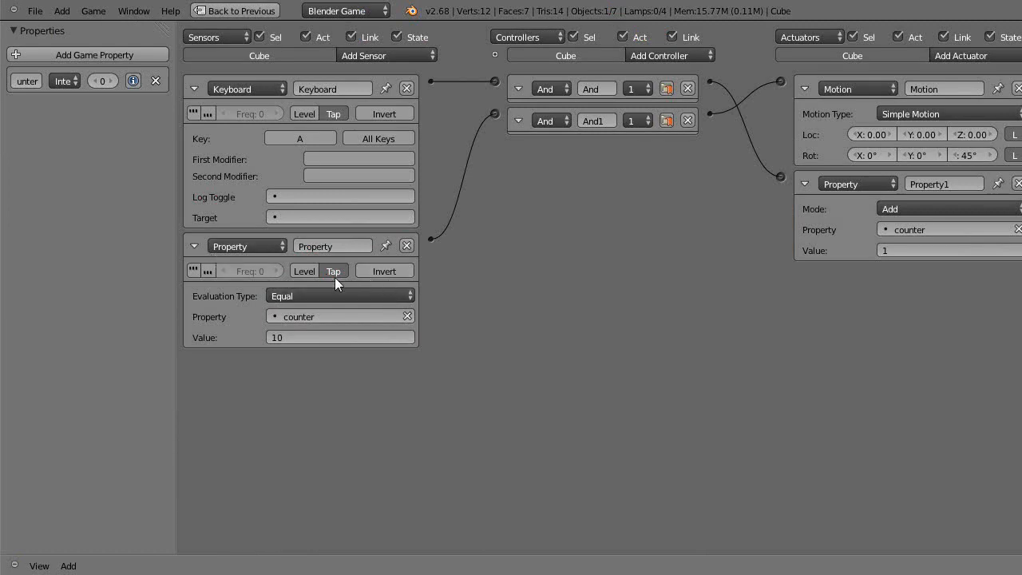
pyautogui.moveTo(345, 297)
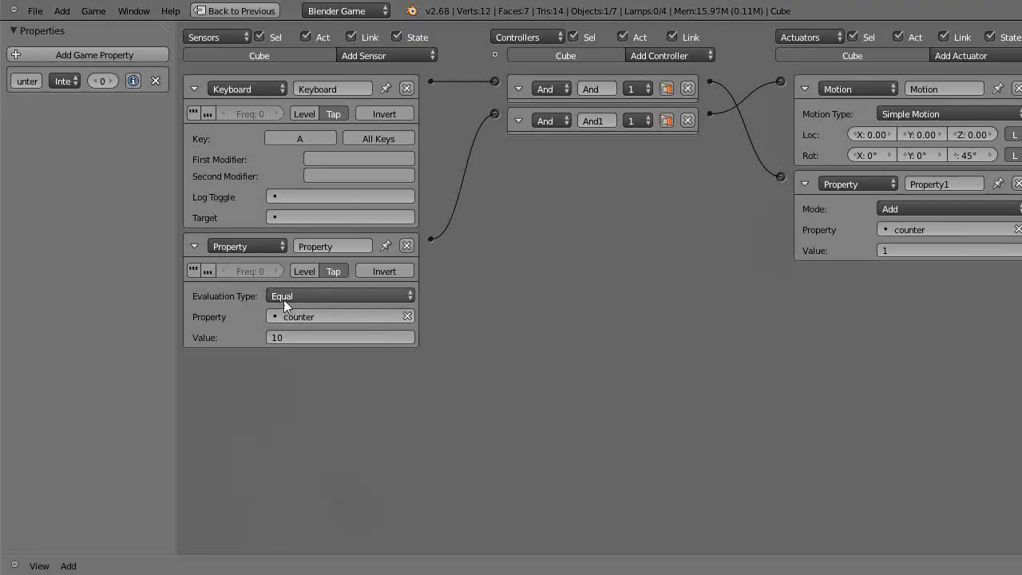
pyautogui.moveTo(292, 343)
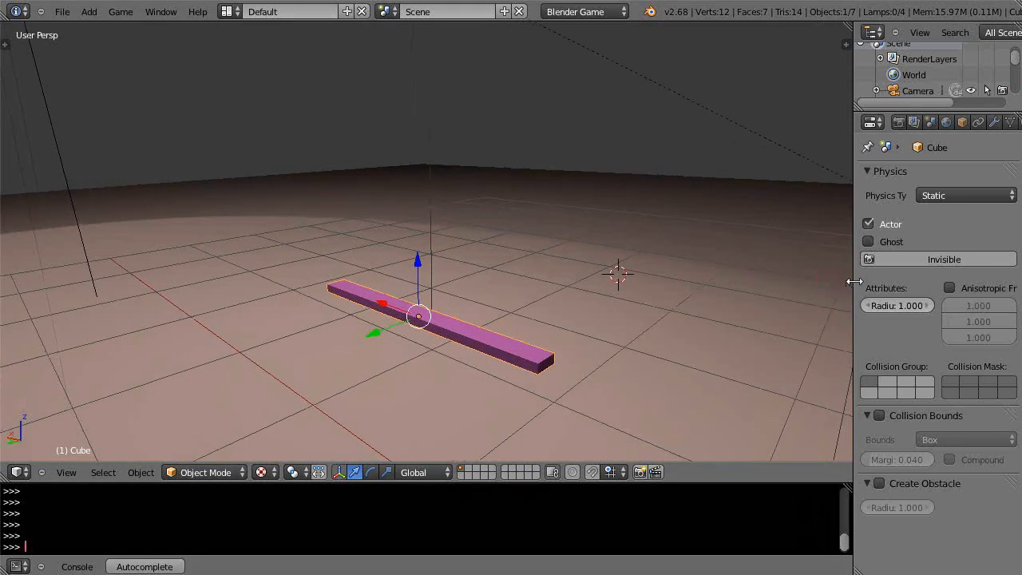
pyautogui.moveTo(897, 486)
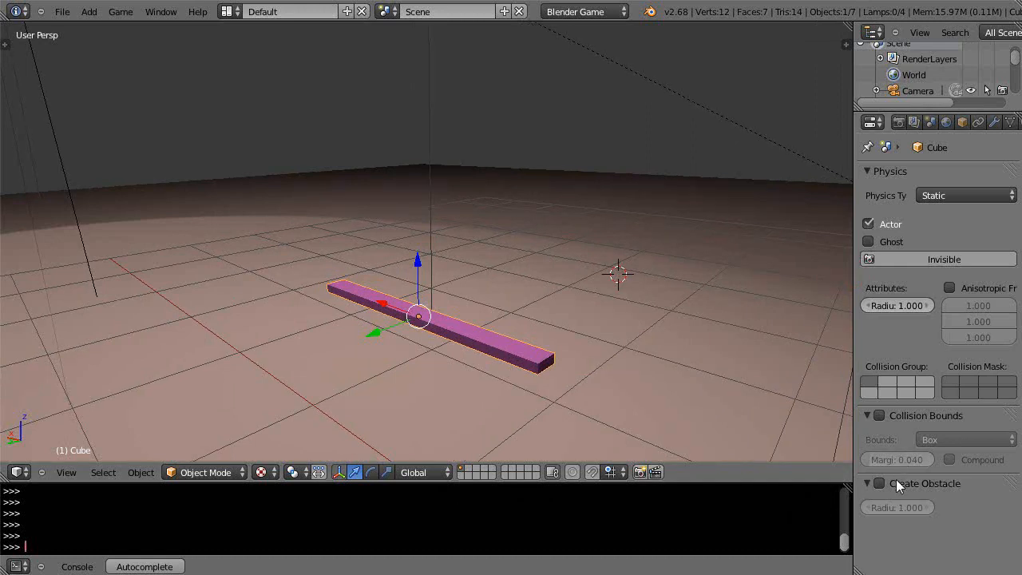